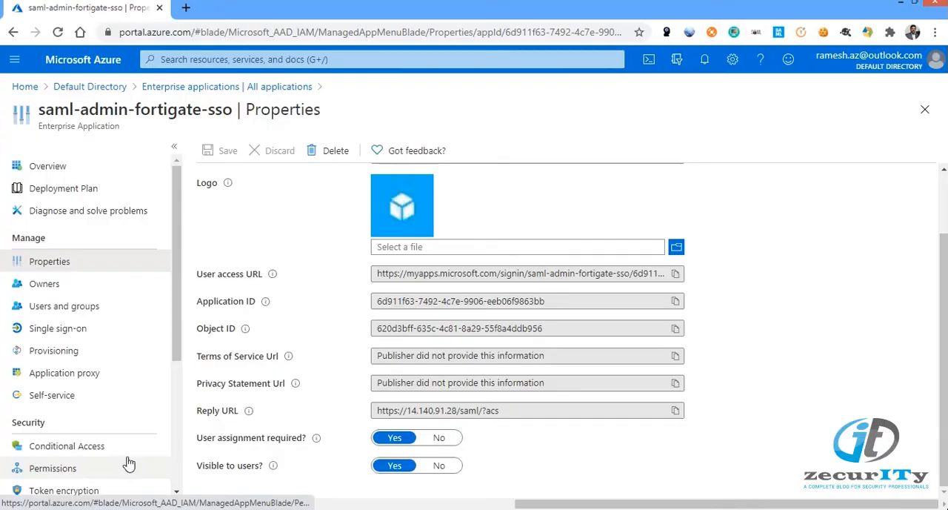
Navigate to Azure Active Directory's Enterprise applications list from the portal menu
left_click(15, 59)
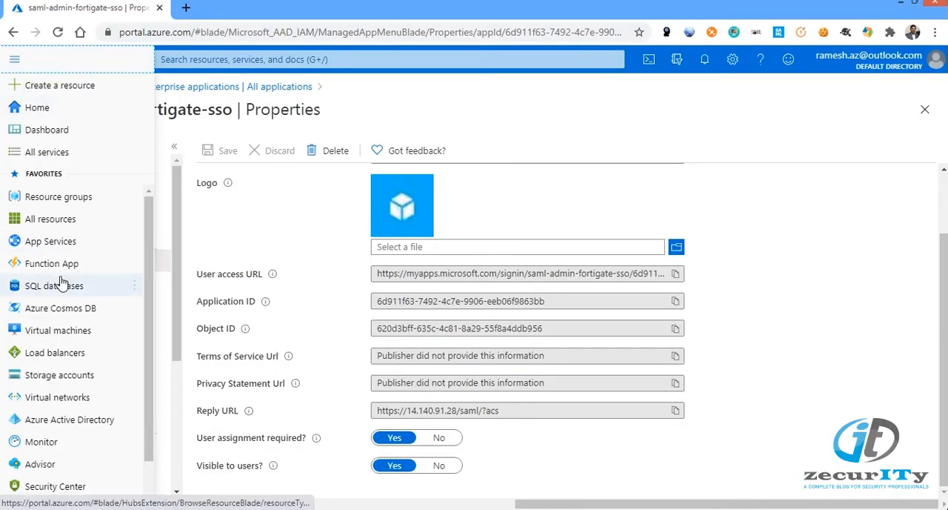
left_click(69, 419)
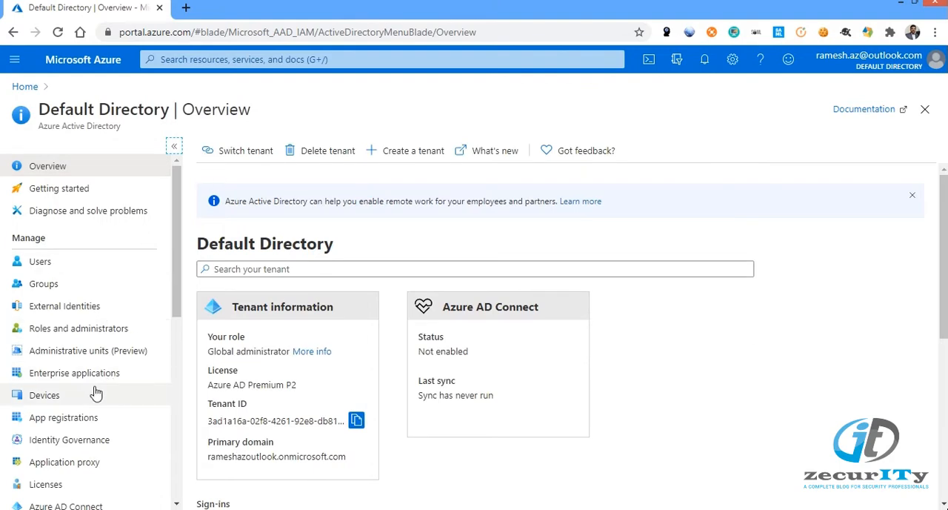
left_click(74, 372)
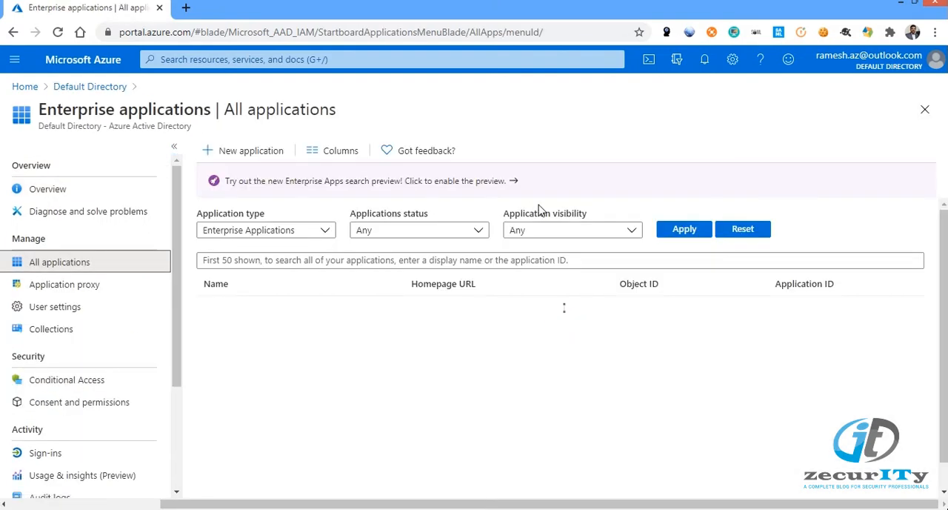
Start a new non-gallery application, then return to the All applications list
left_click(252, 151)
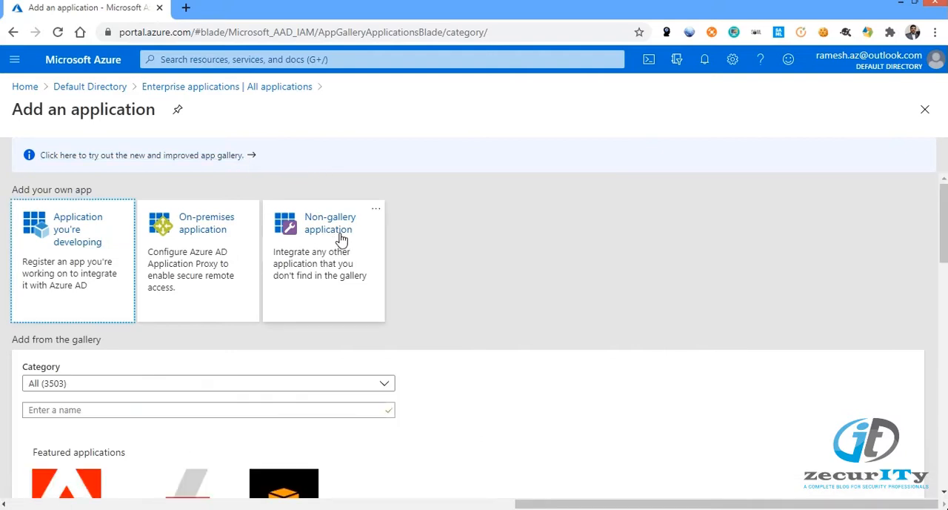
left_click(329, 222)
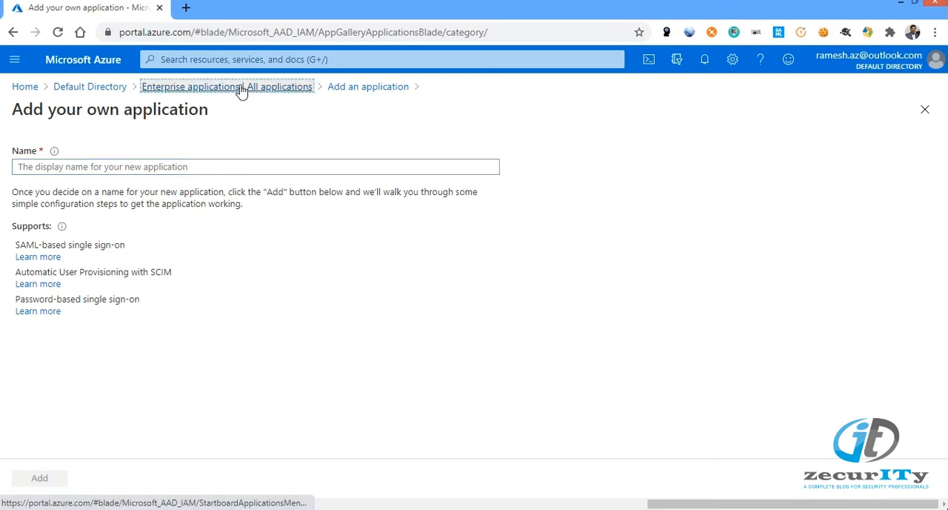
left_click(192, 86)
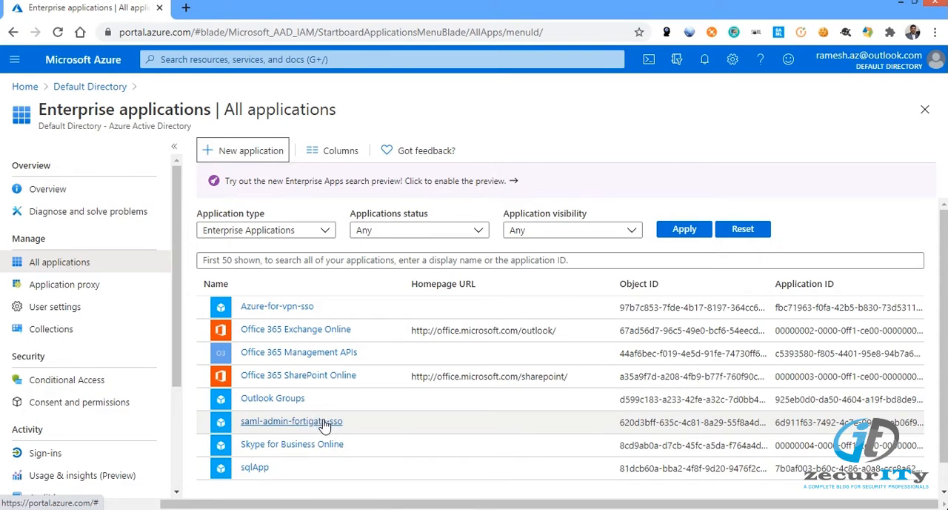
Review saml-admin-fortigate-sso's assigned users and go to its single sign-on settings
left_click(290, 421)
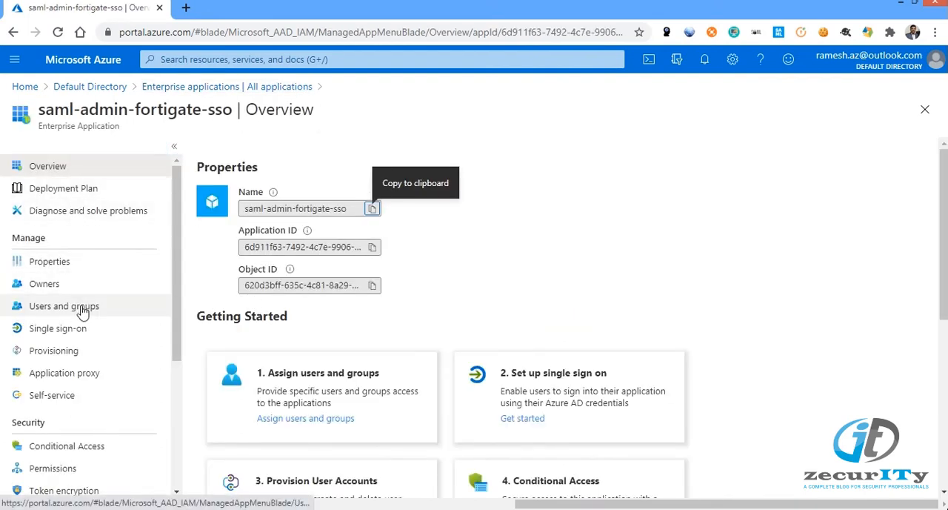
mouse_move(84, 305)
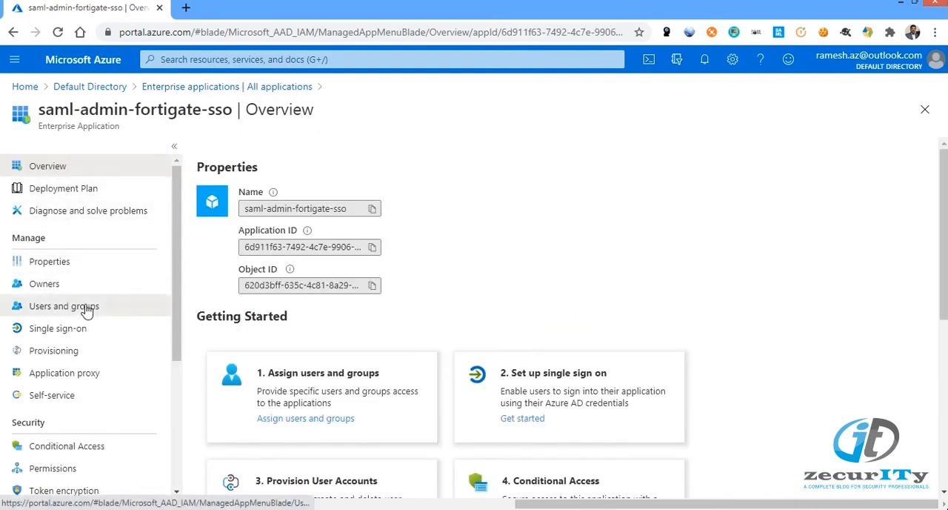
left_click(62, 305)
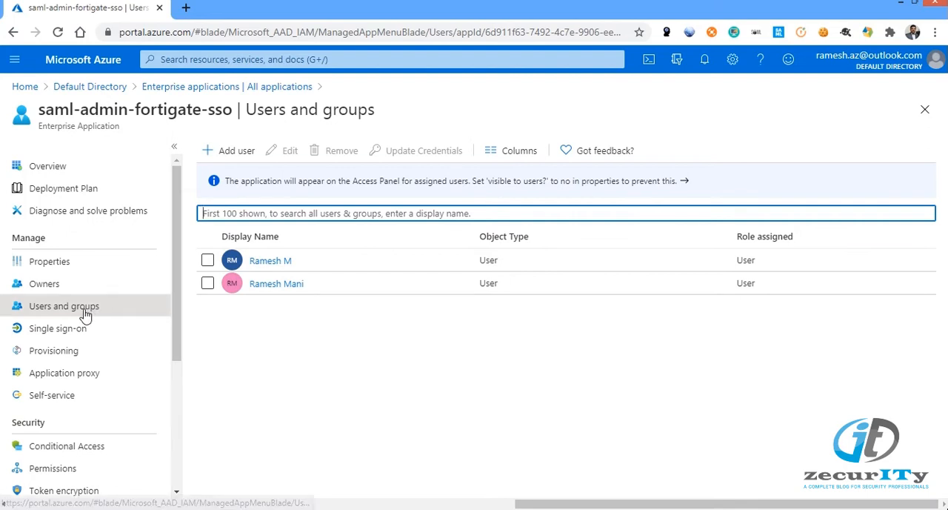
left_click(58, 327)
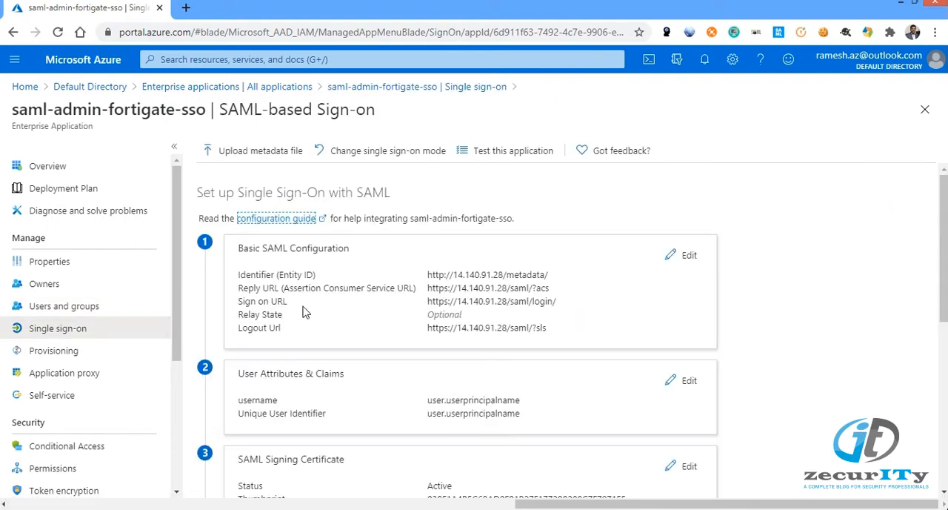
mouse_move(373, 369)
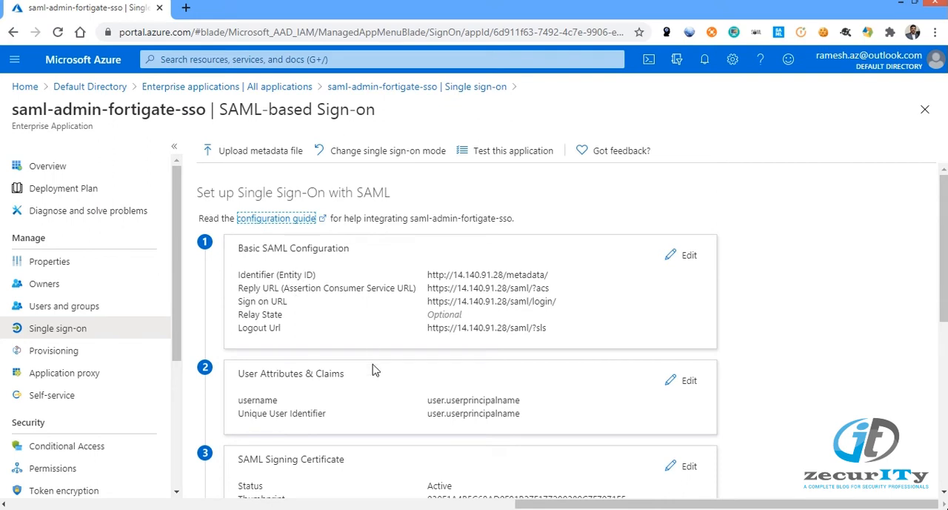
mouse_move(373, 394)
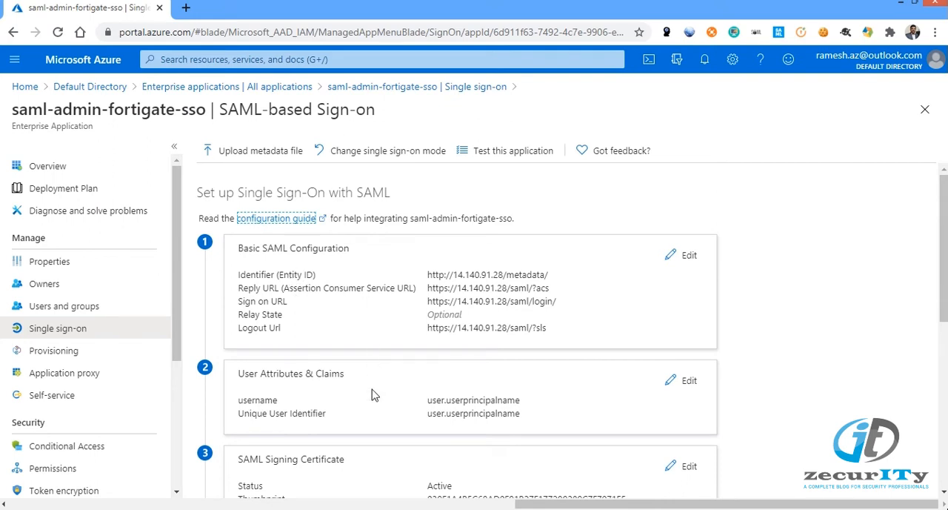
scroll("down", 3)
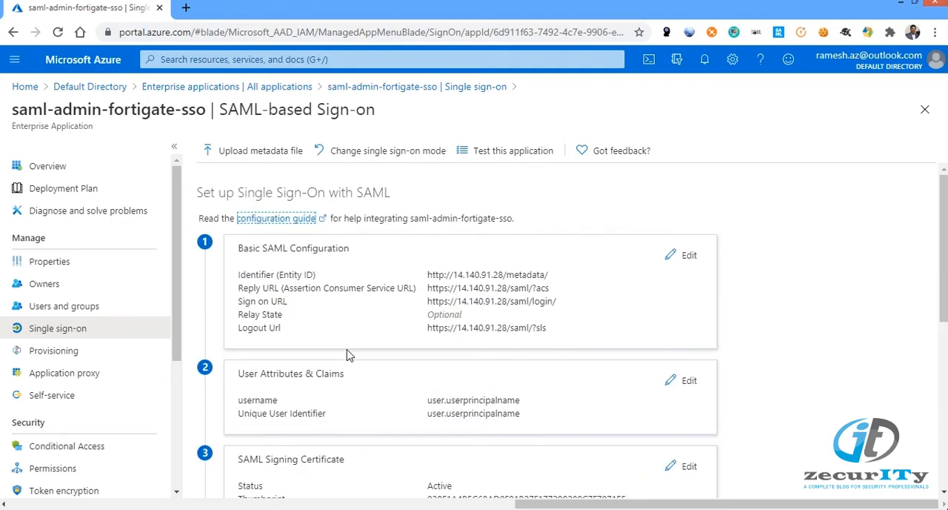
mouse_move(556, 287)
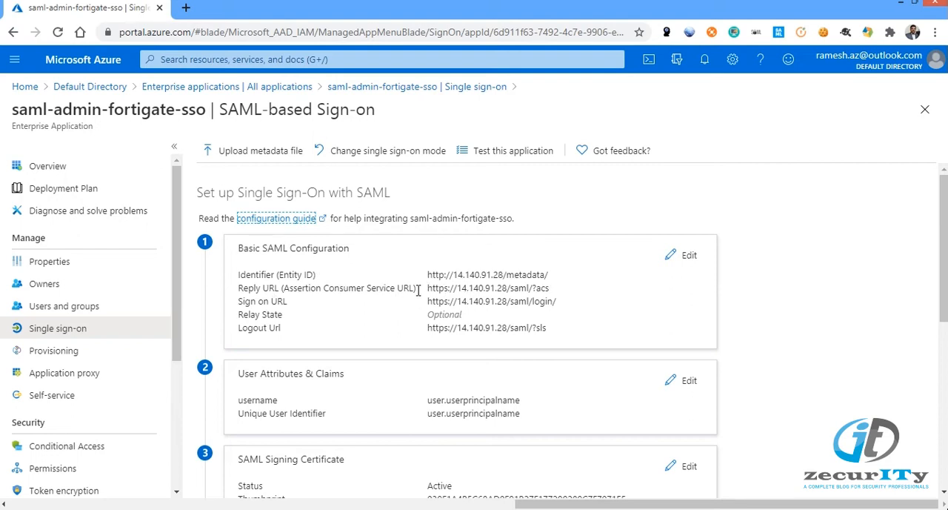
mouse_move(426, 297)
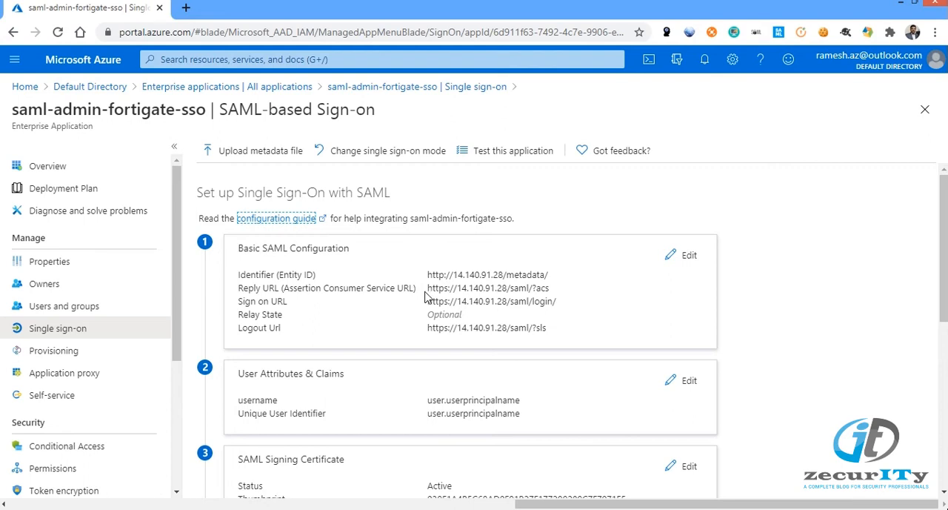
mouse_move(554, 296)
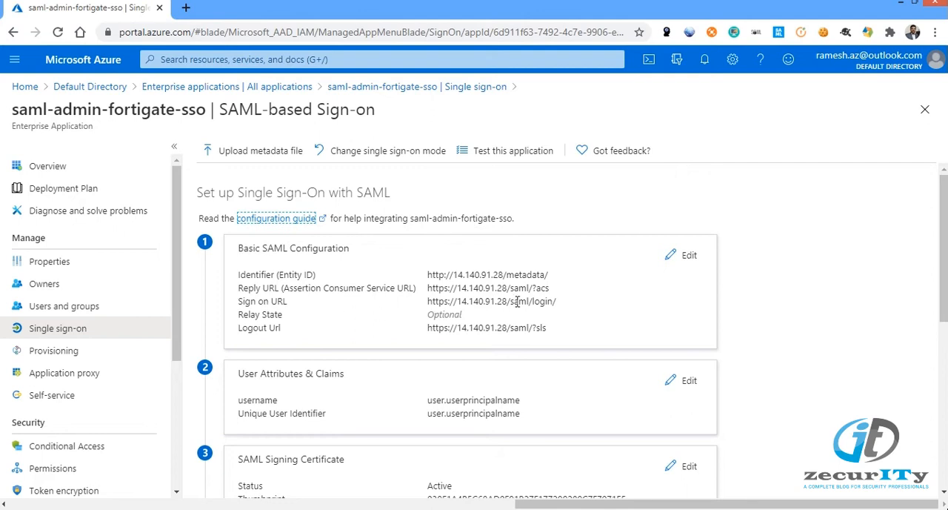
mouse_move(551, 336)
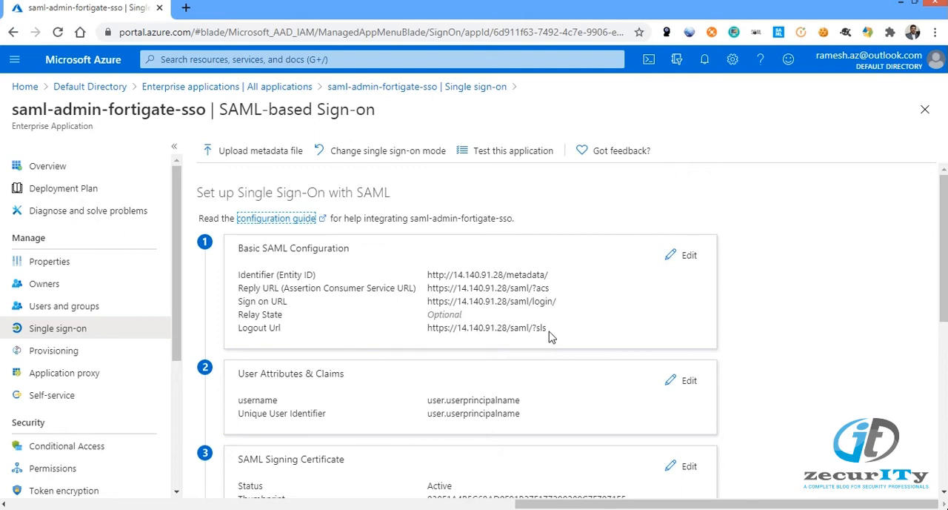
double_click(494, 327)
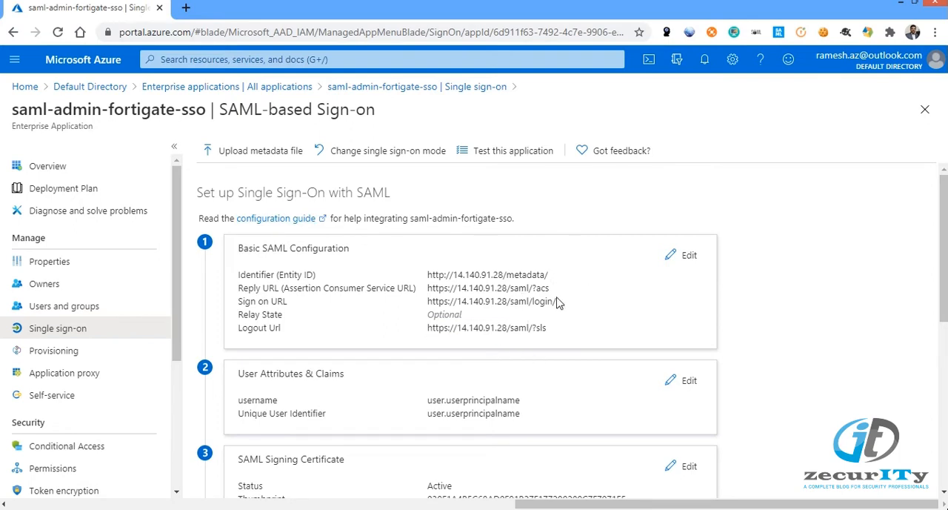
mouse_move(559, 341)
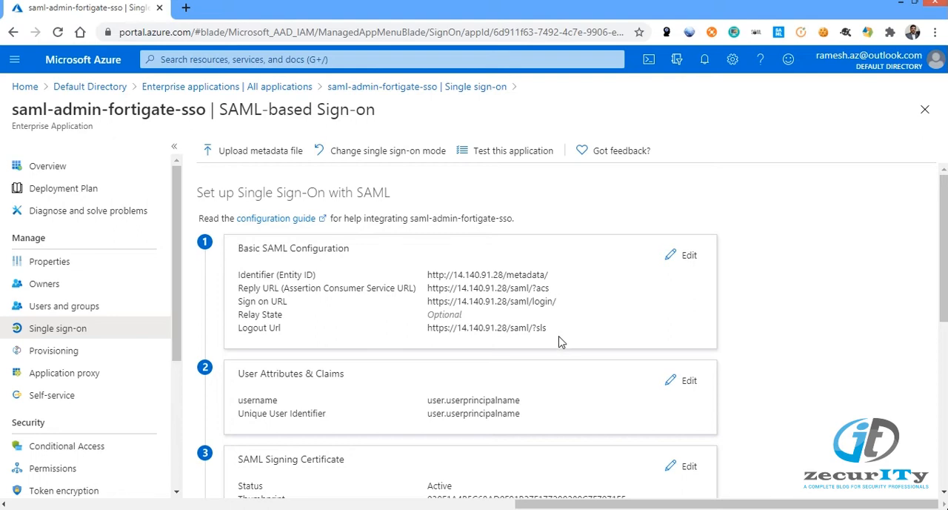
scroll("down", 3)
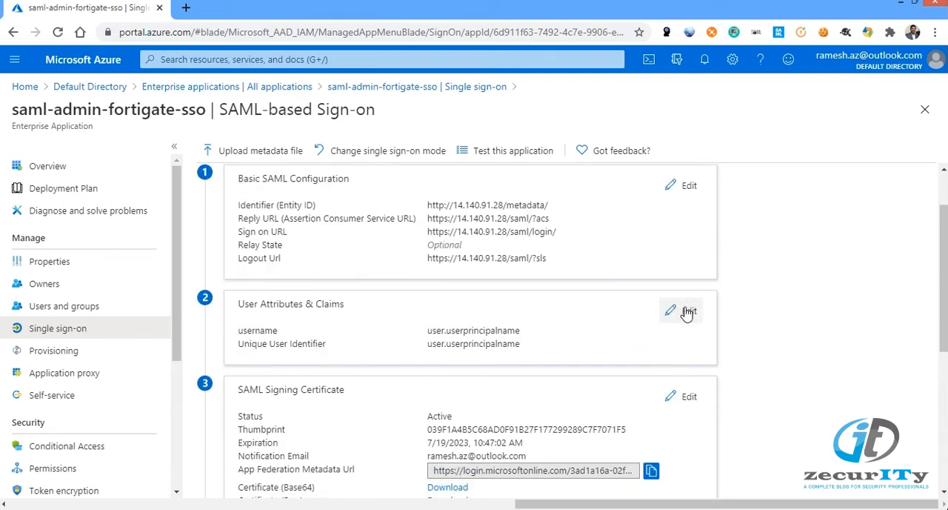
Review the User Attributes & Claims with the Name ID and username claims
left_click(670, 311)
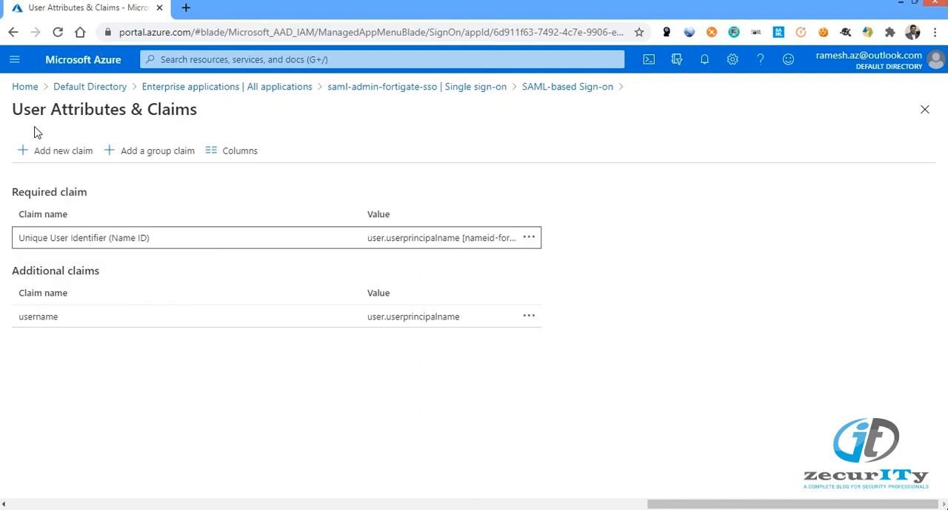
mouse_move(175, 124)
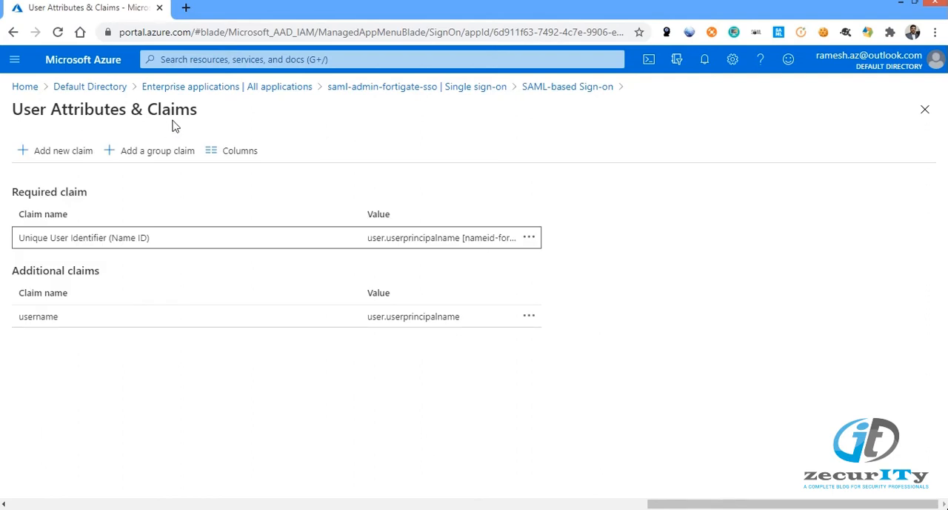
mouse_move(101, 317)
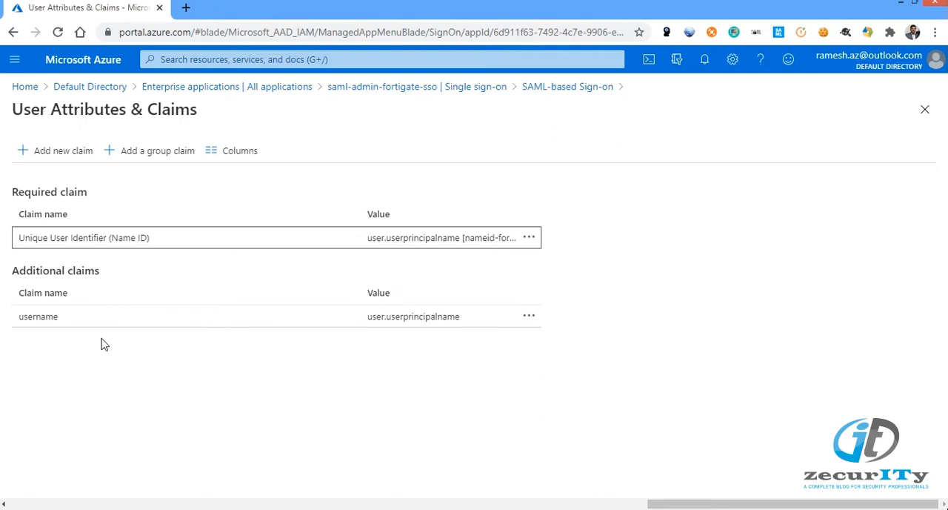
mouse_move(521, 237)
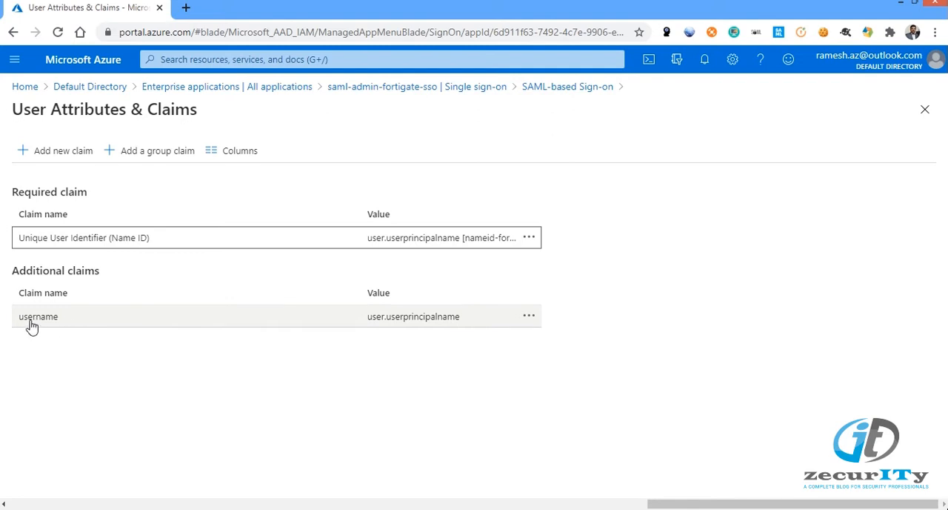
mouse_move(397, 329)
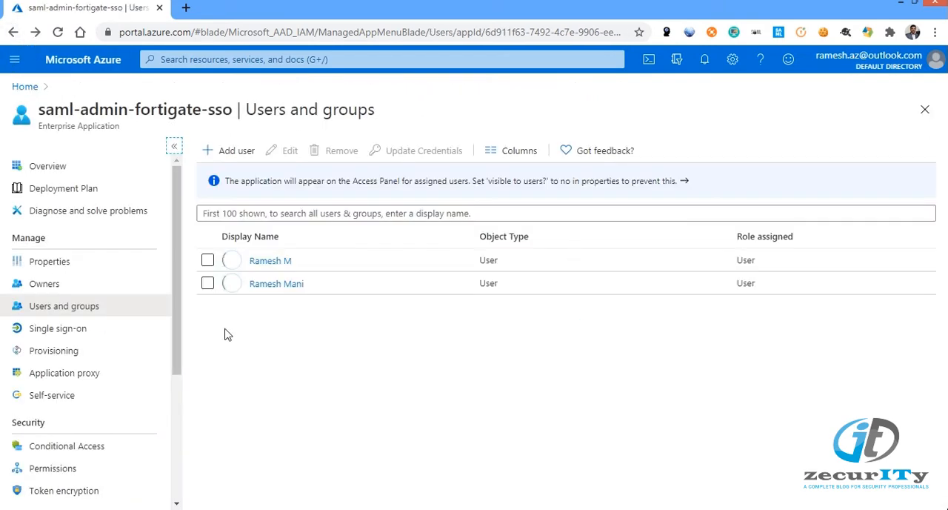
Review the SAML settings and select the FortiGate IP address in the Identifier URL
left_click(59, 327)
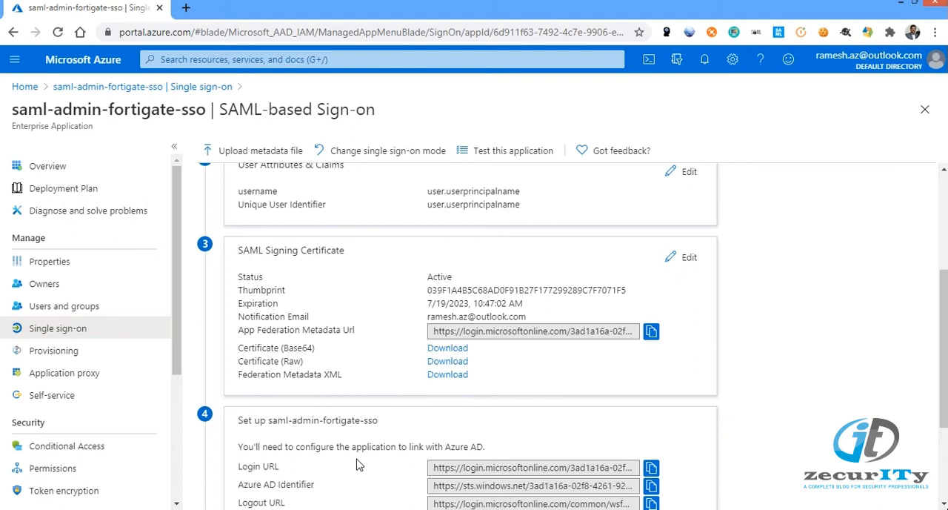
scroll("down", 3)
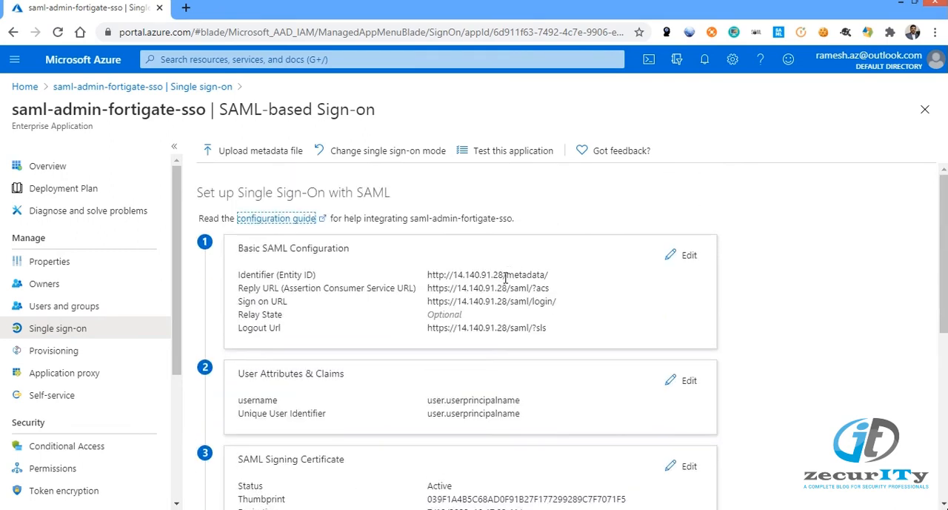
double_click(466, 274)
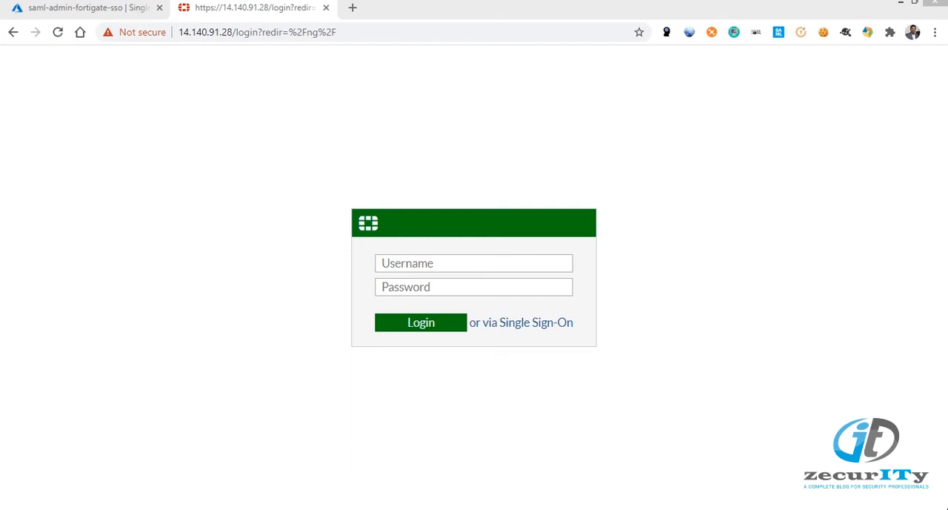
mouse_move(276, 163)
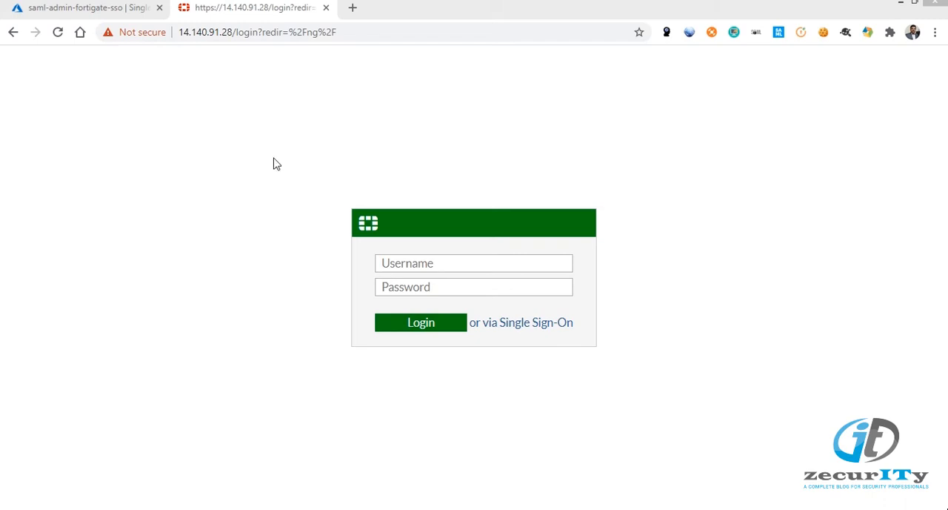
Sign in to FortiGate as admin and accept the login disclaimer
type("a")
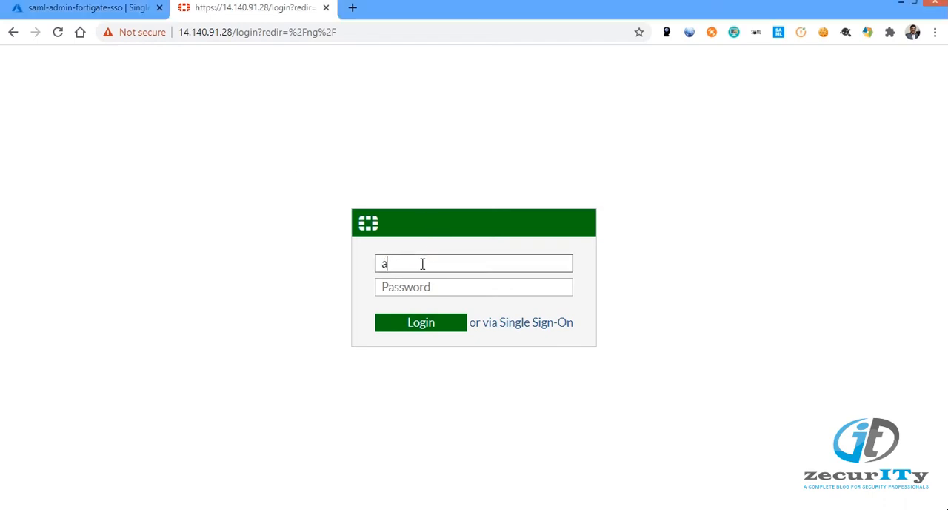
type("dmin")
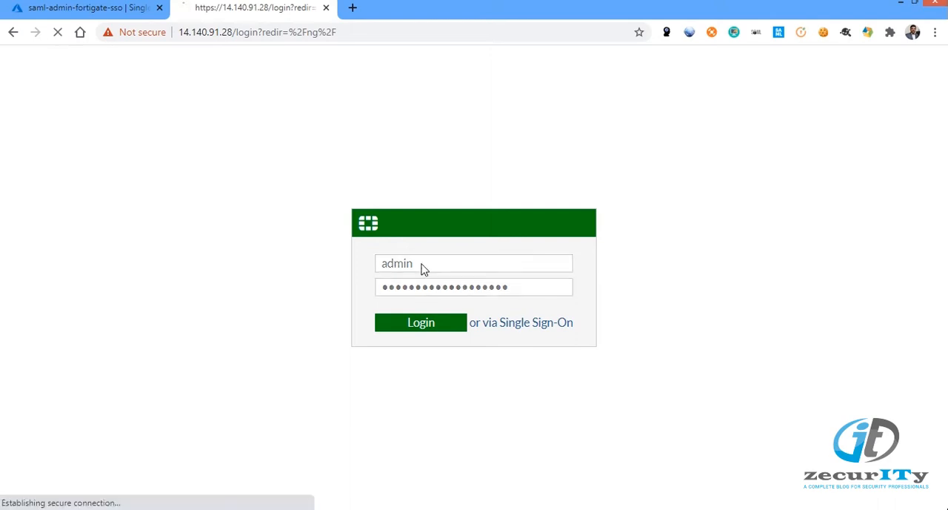
left_click(420, 321)
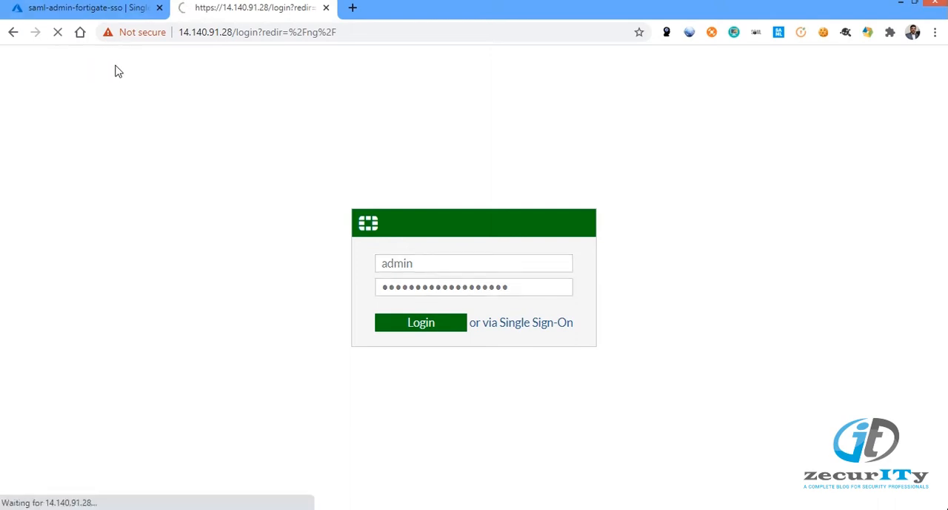
left_click(421, 321)
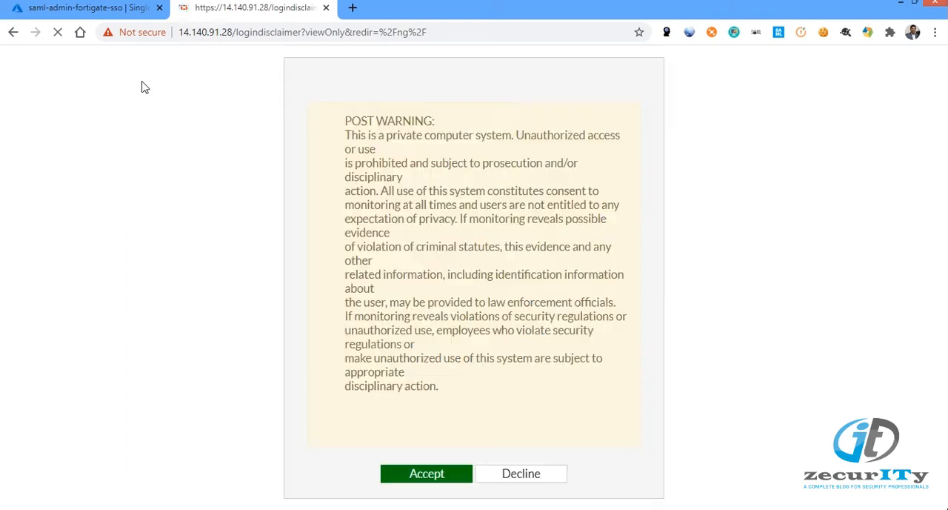
left_click(427, 474)
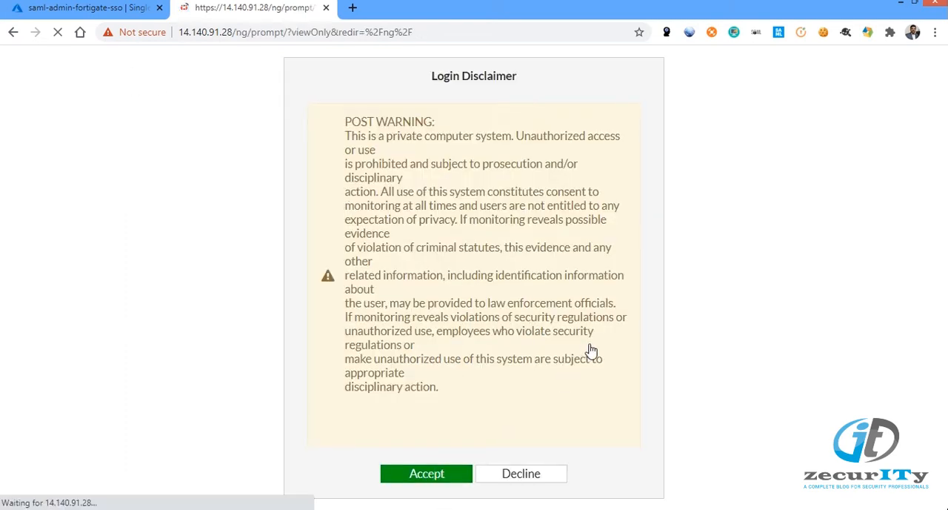
left_click(427, 474)
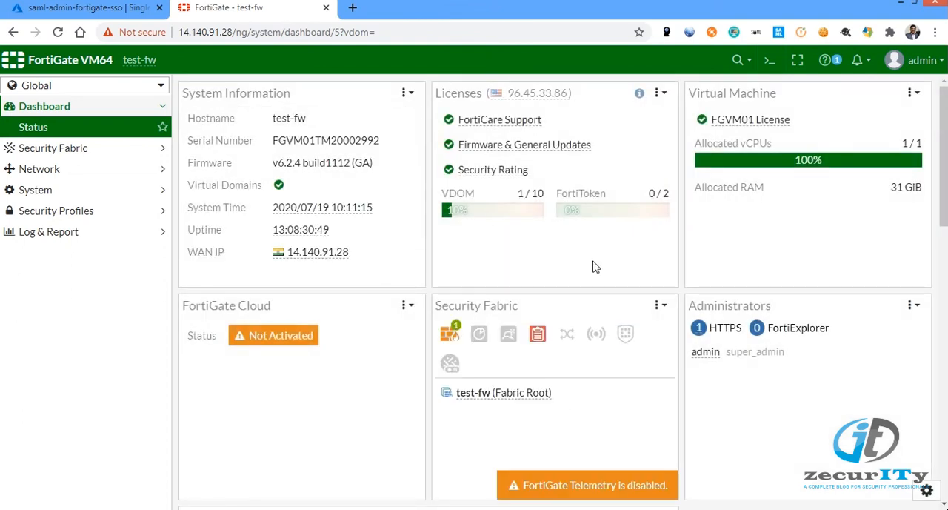
mouse_move(769, 59)
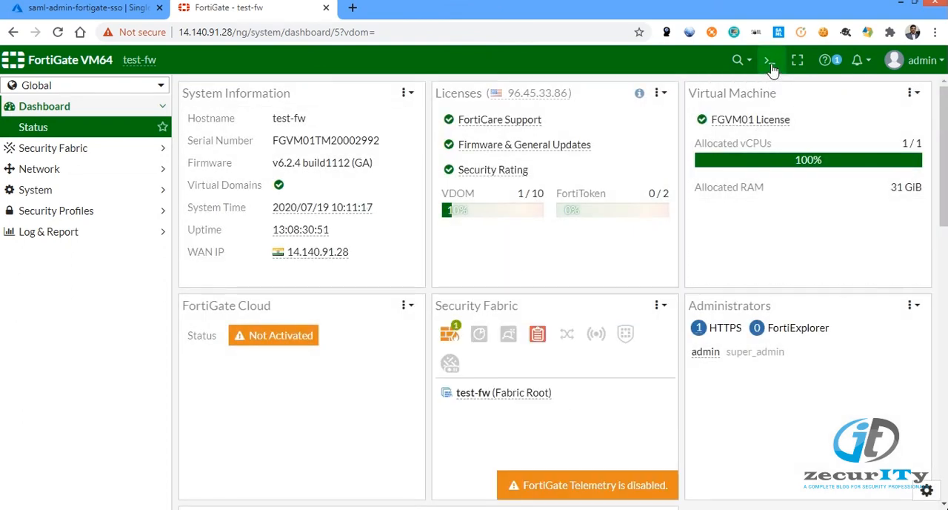
Try config global and config root in the FortiGate CLI console
left_click(768, 59)
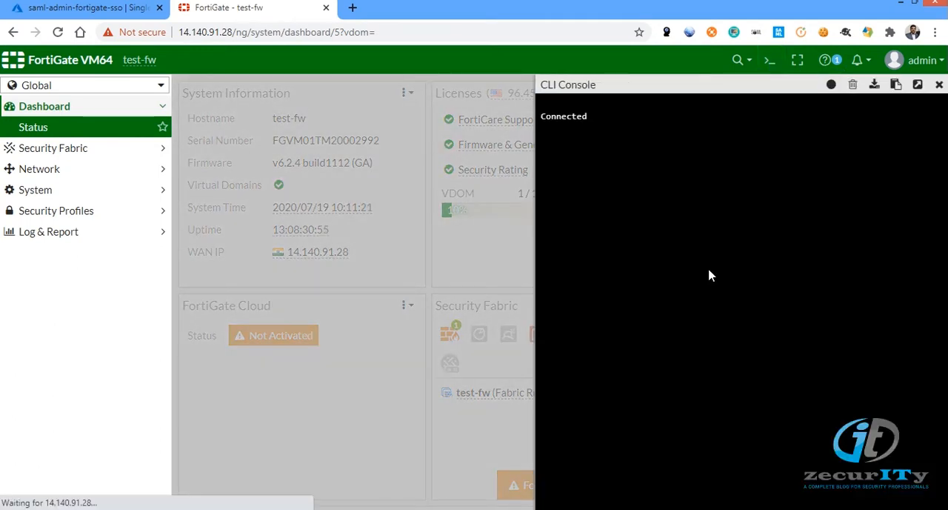
type("config global")
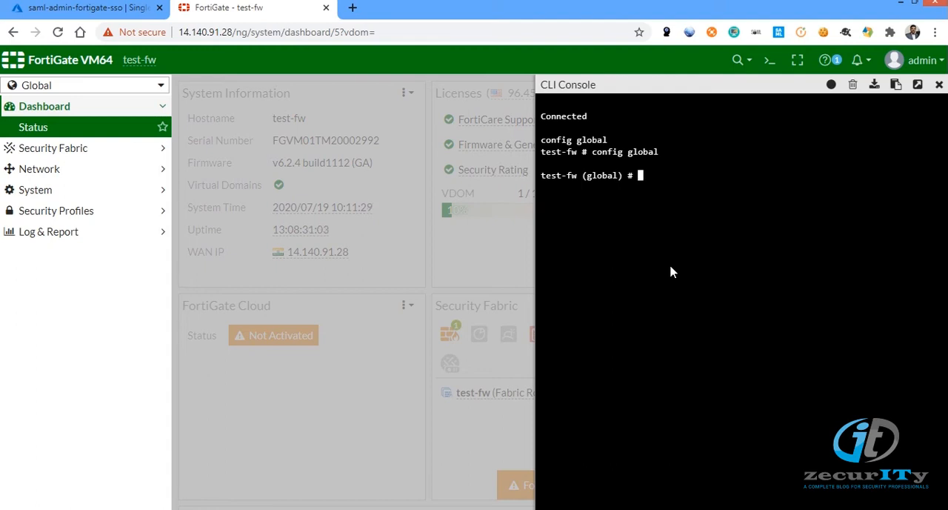
type("end")
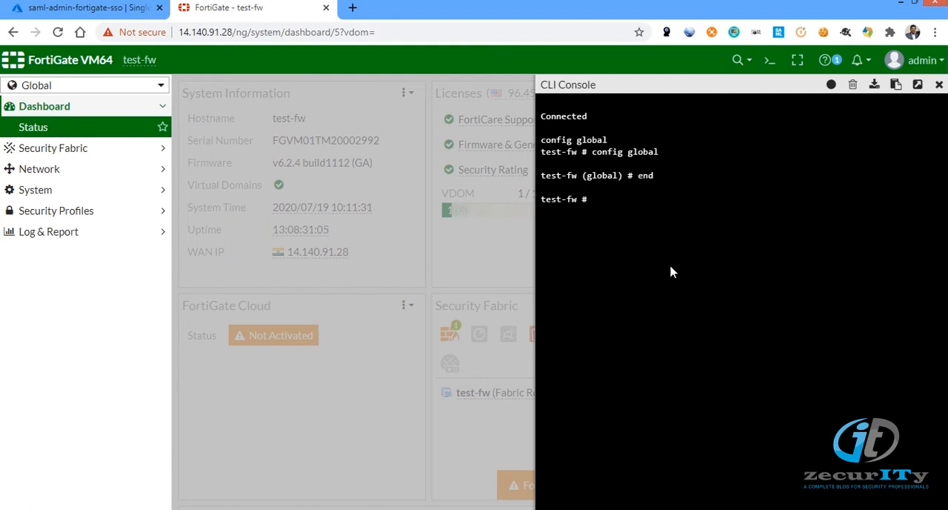
type("config vdom")
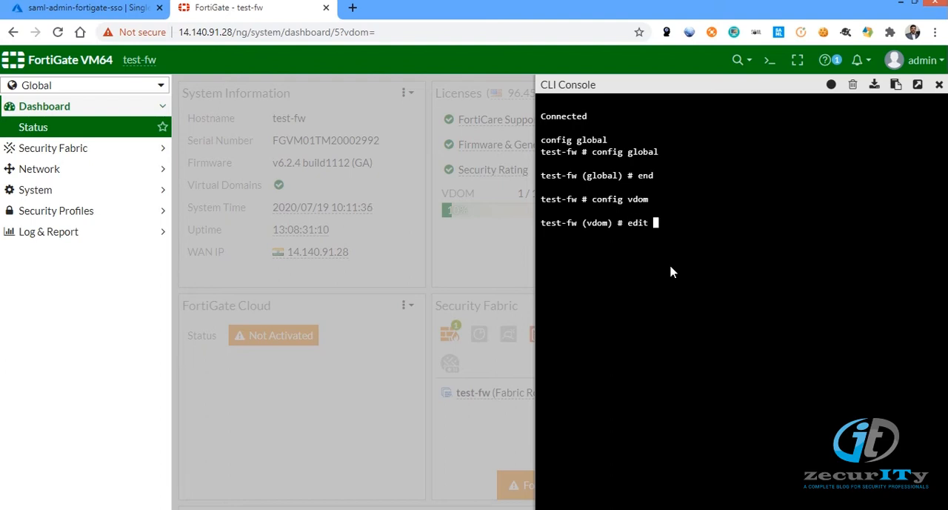
type("root")
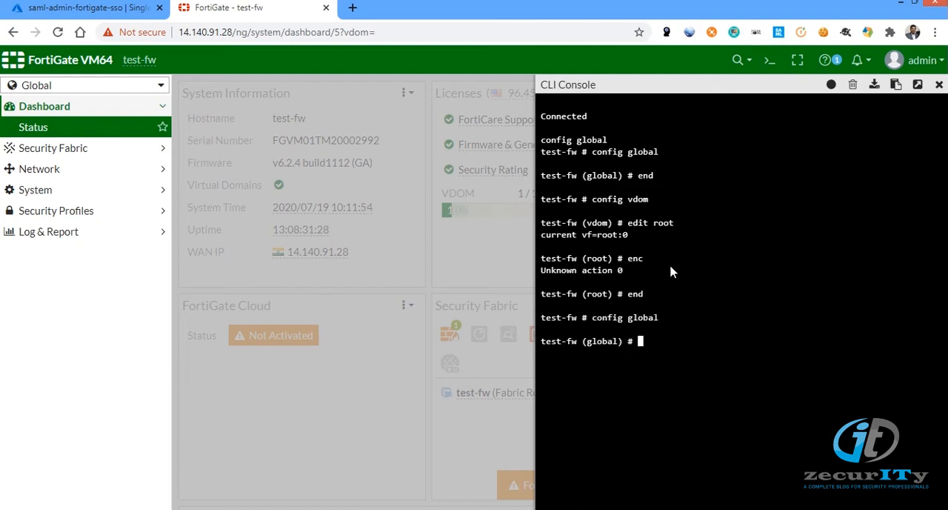
type("config")
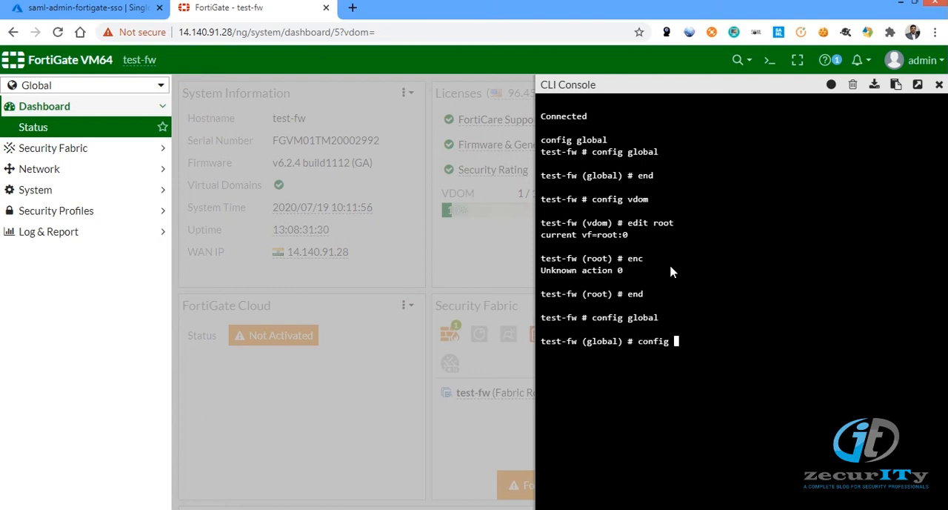
Exit system global and run config system saml to show the SAML settings
type("system global")
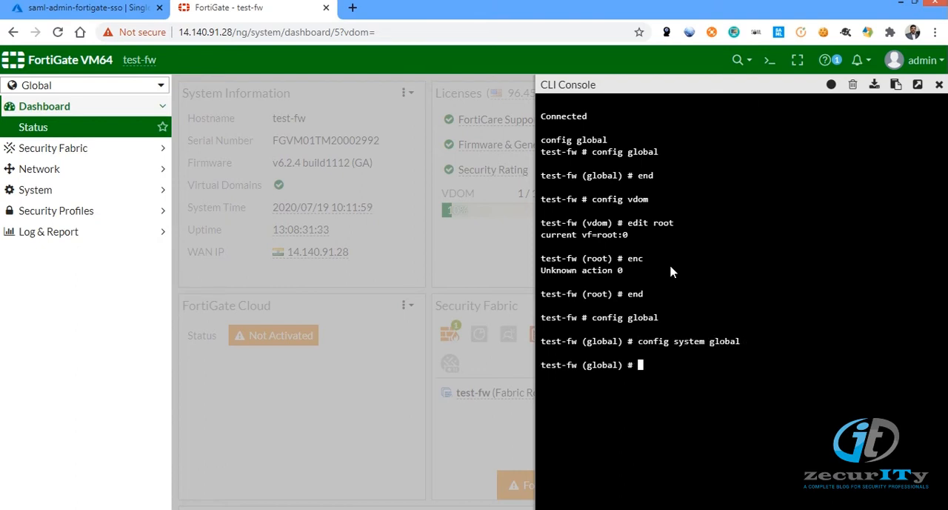
type("co")
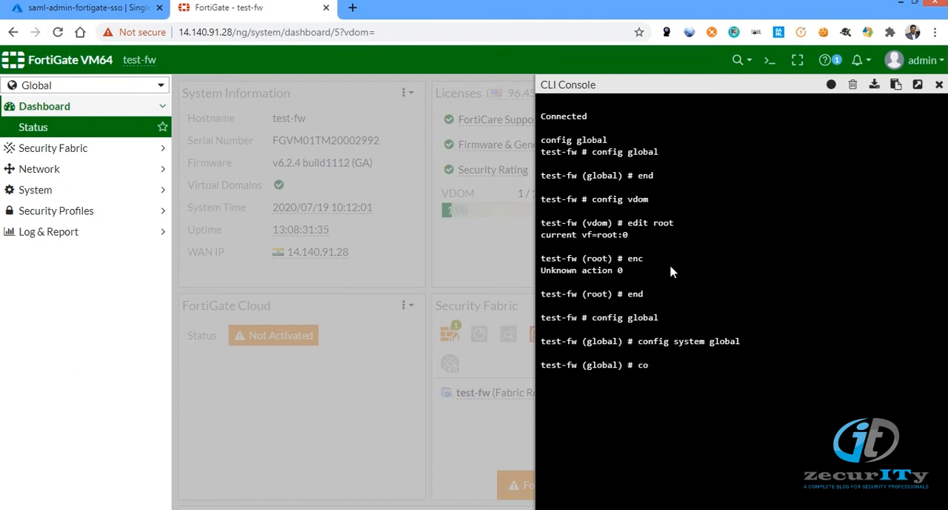
key("Backspace")
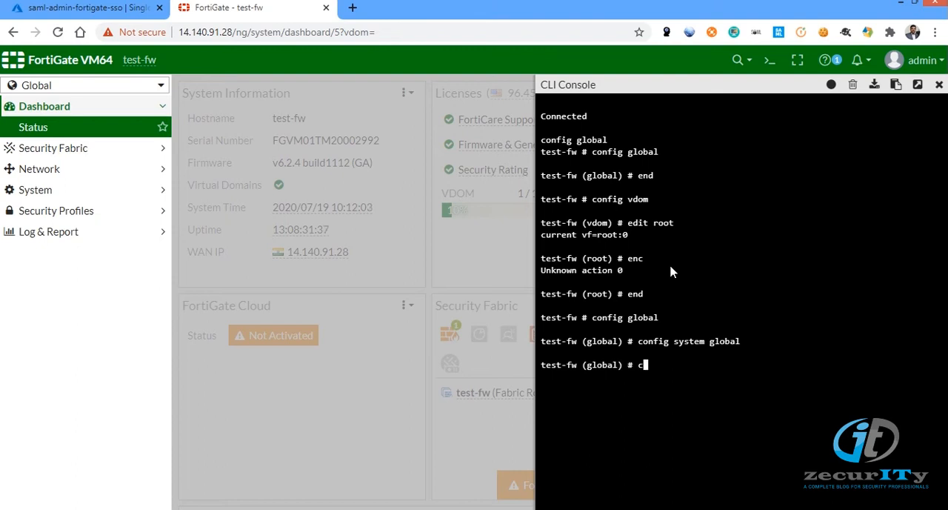
type("end")
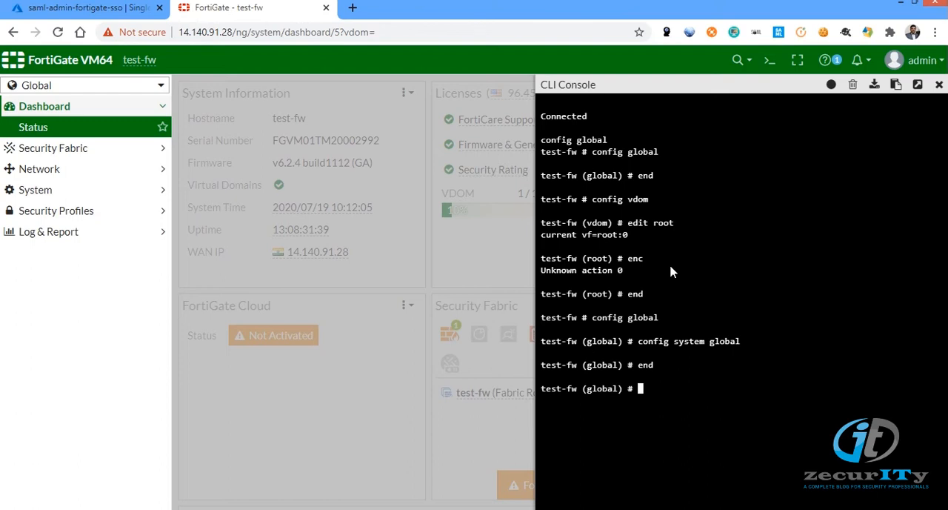
type("config system saml")
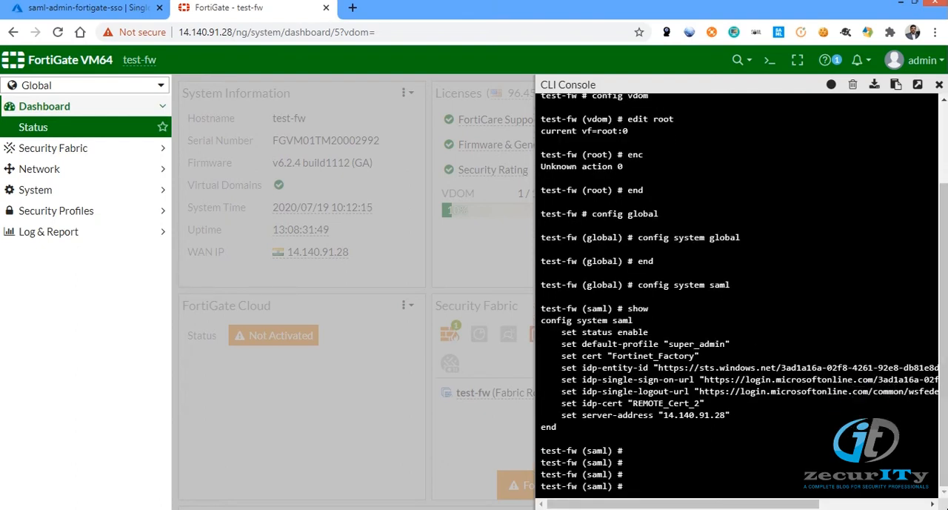
Detach the CLI console into its own browser tab and review the SAML output
left_click(917, 83)
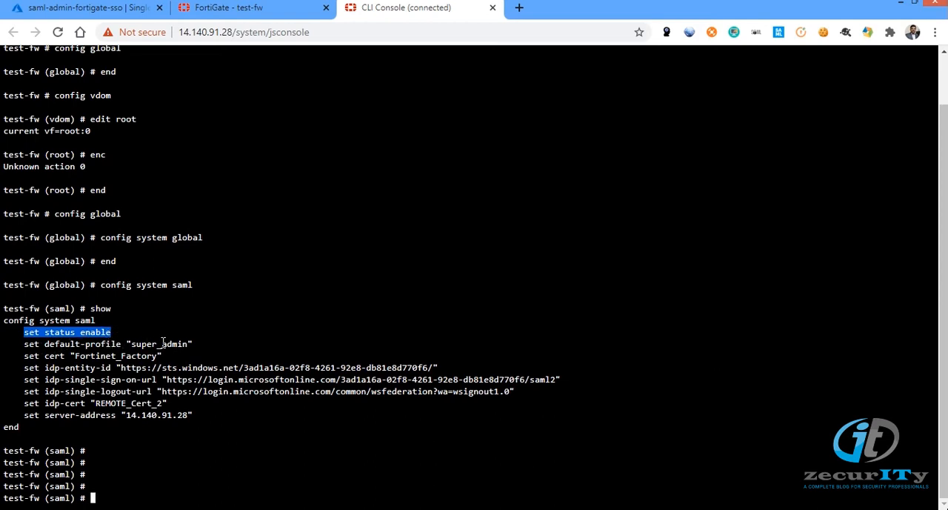
mouse_move(178, 343)
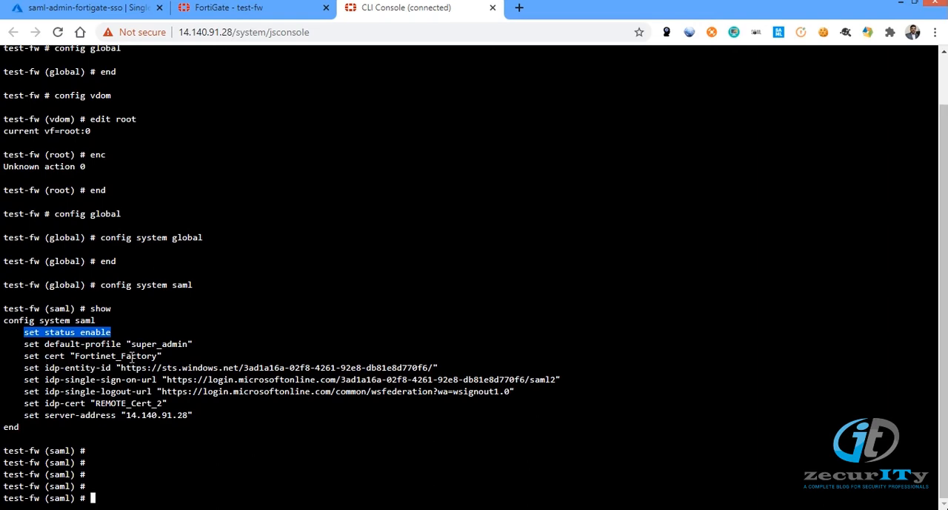
left_click(157, 356)
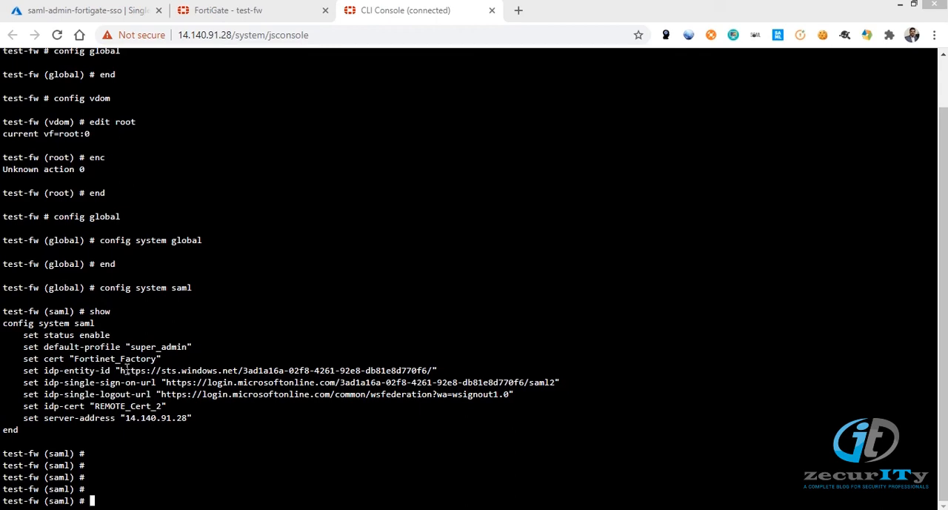
Compare Azure's section 4 values with the console and copy the app's Login URL
left_click(86, 9)
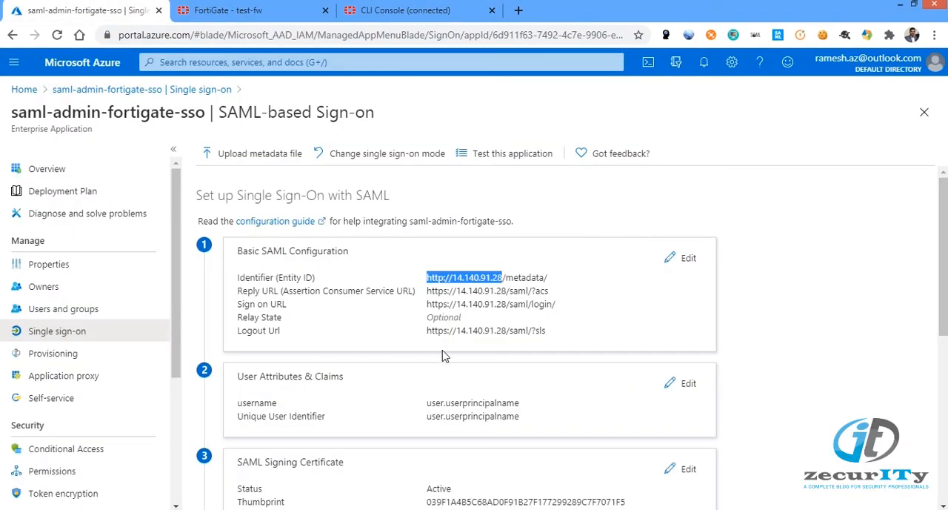
scroll("down", 3)
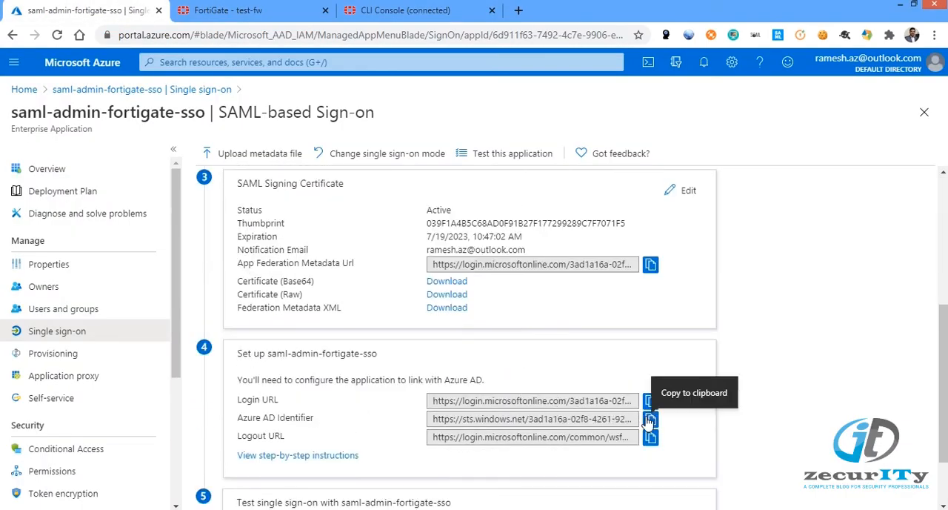
left_click(417, 10)
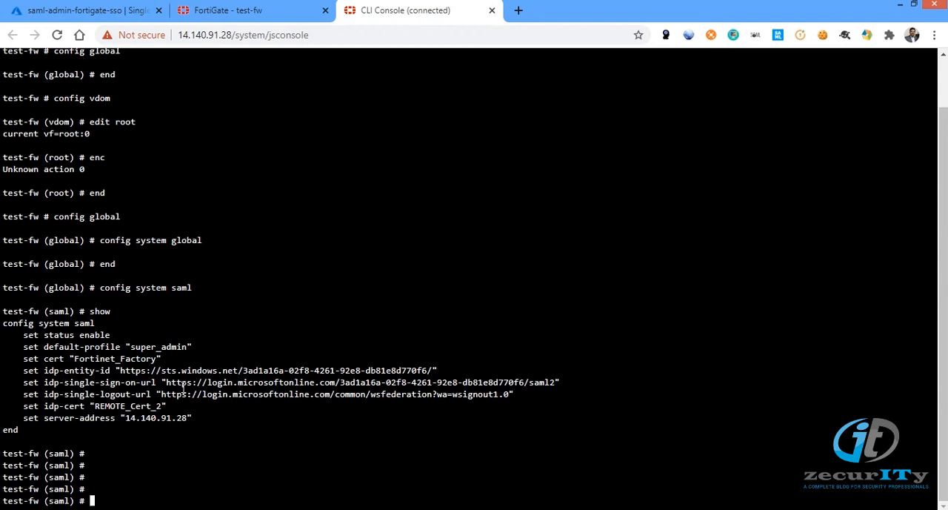
left_click(86, 10)
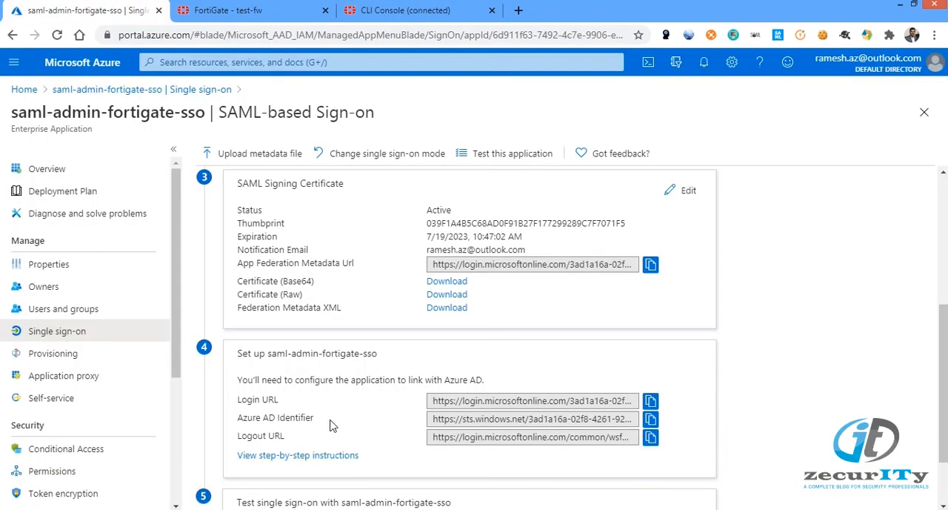
left_click(651, 400)
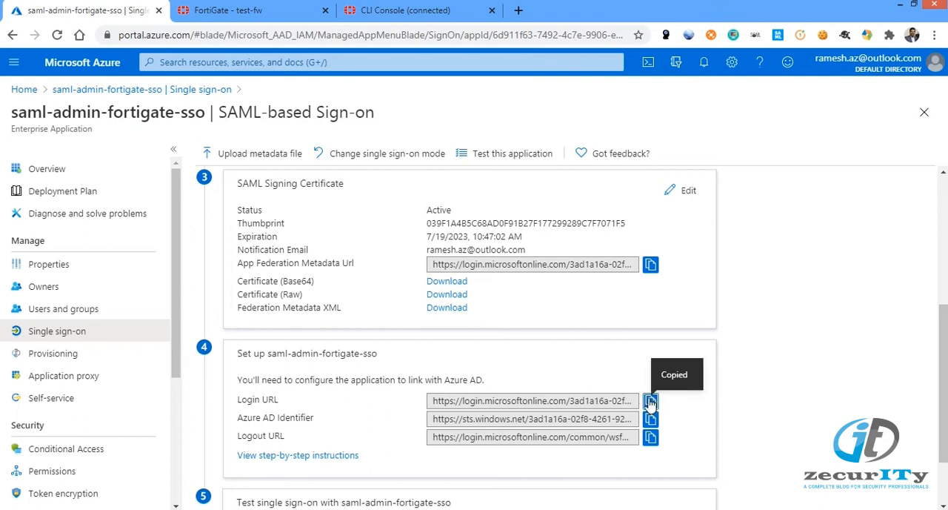
Check the Login URL against the console and download the Base64 signing certificate
left_click(419, 10)
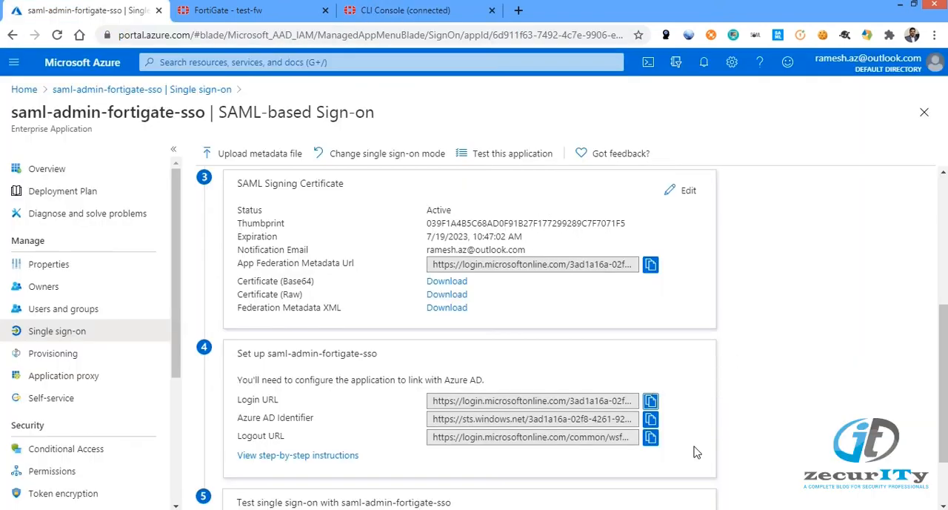
left_click(418, 10)
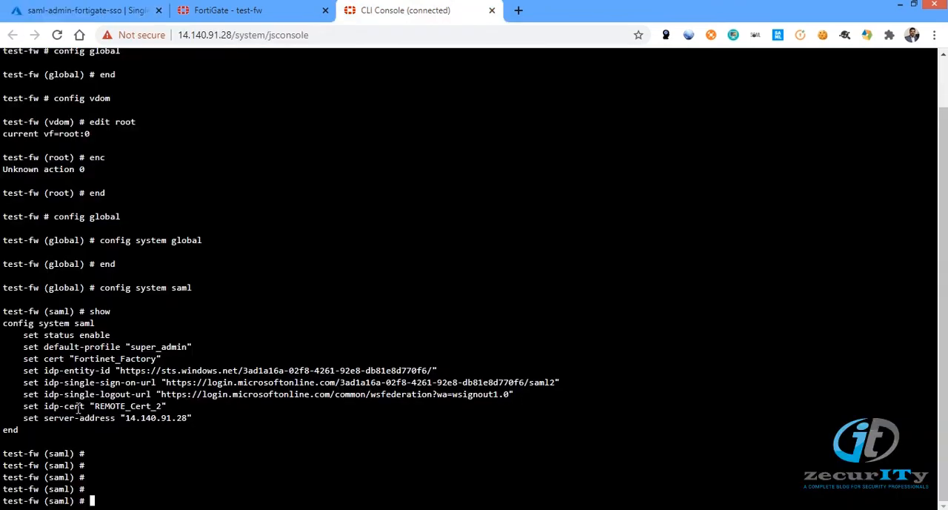
left_click(82, 10)
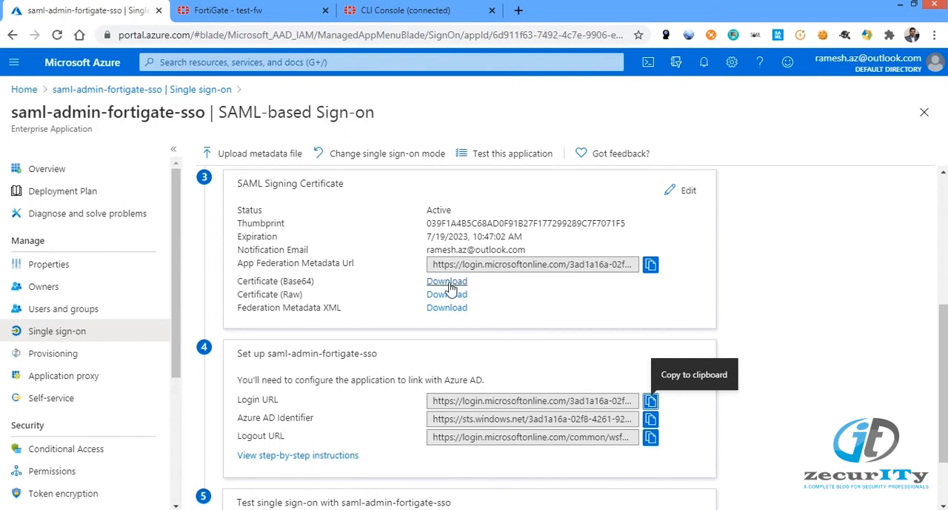
mouse_move(447, 293)
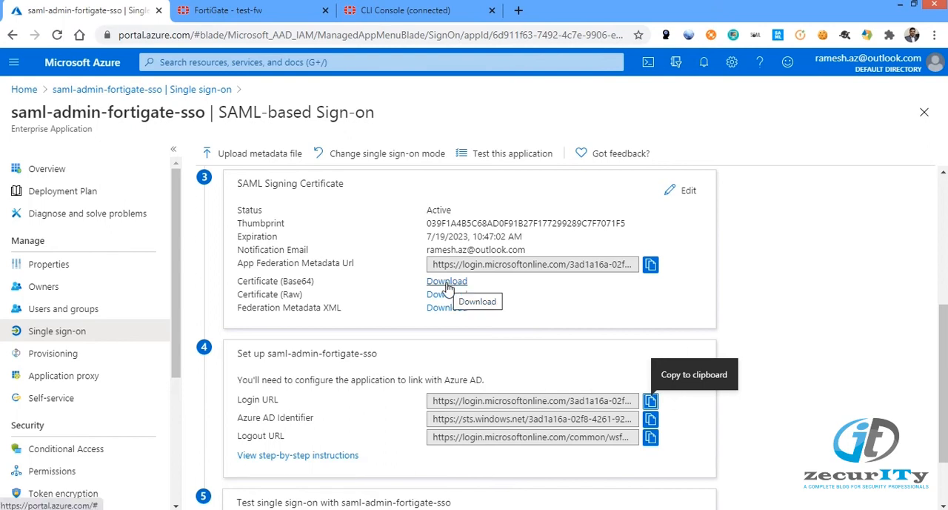
mouse_move(467, 287)
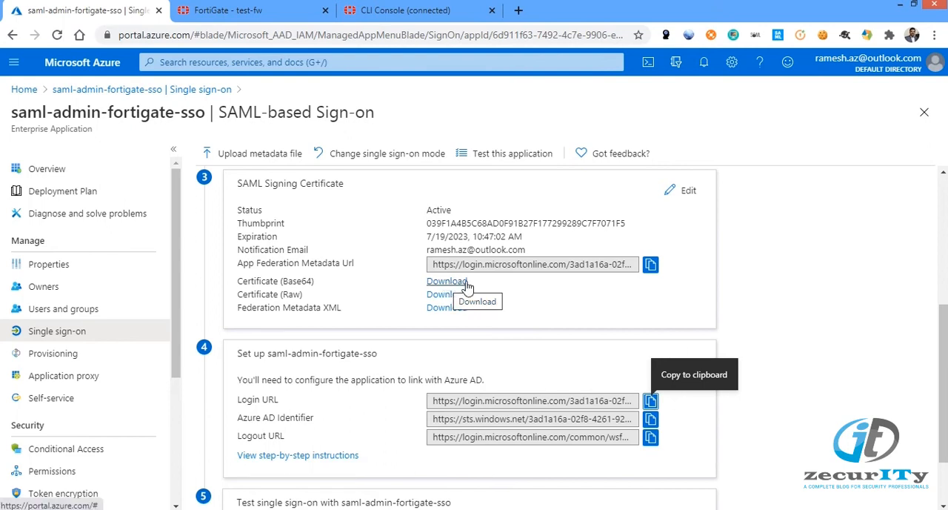
left_click(252, 10)
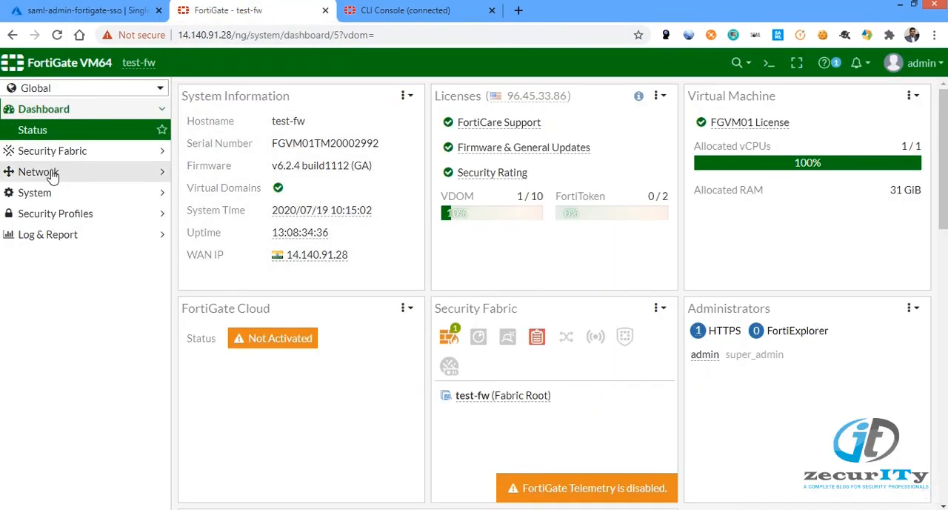
Check REMOTE_Cert_2 under System > Certificates, then return to the CLI console tab
left_click(36, 194)
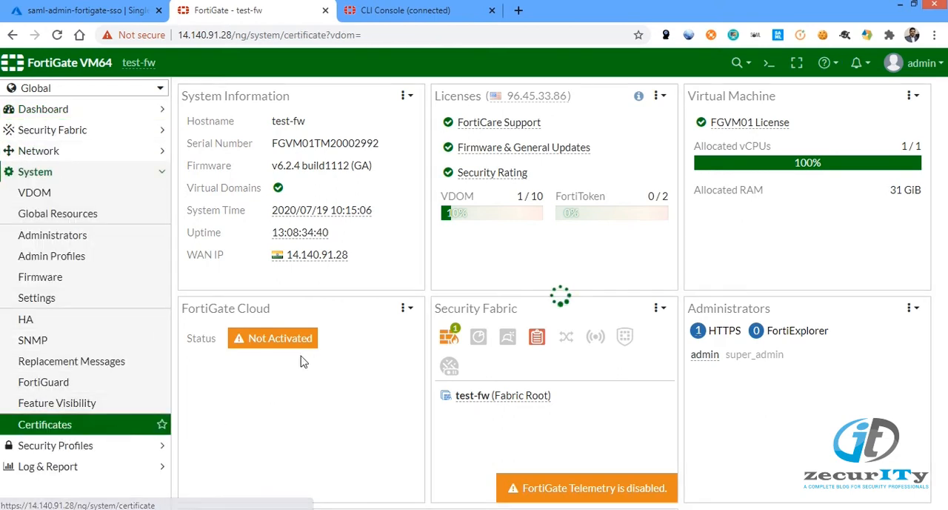
left_click(44, 424)
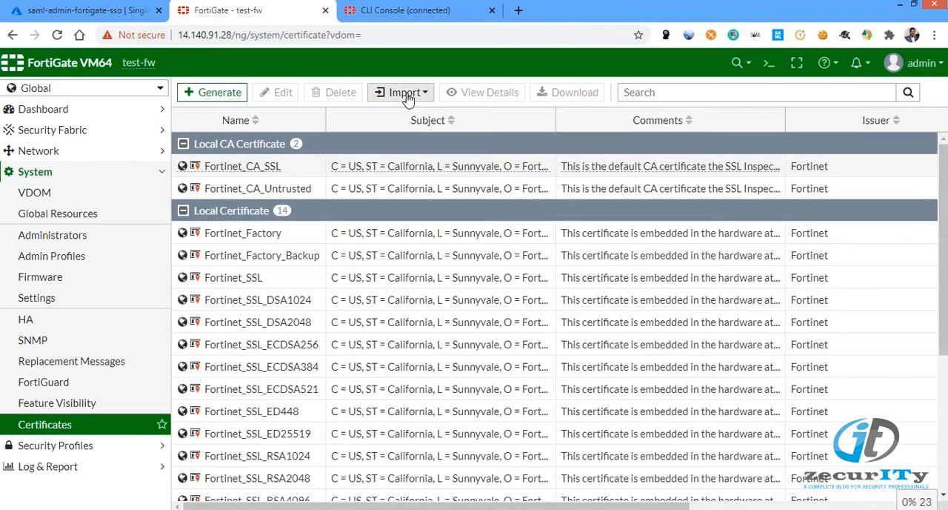
left_click(400, 92)
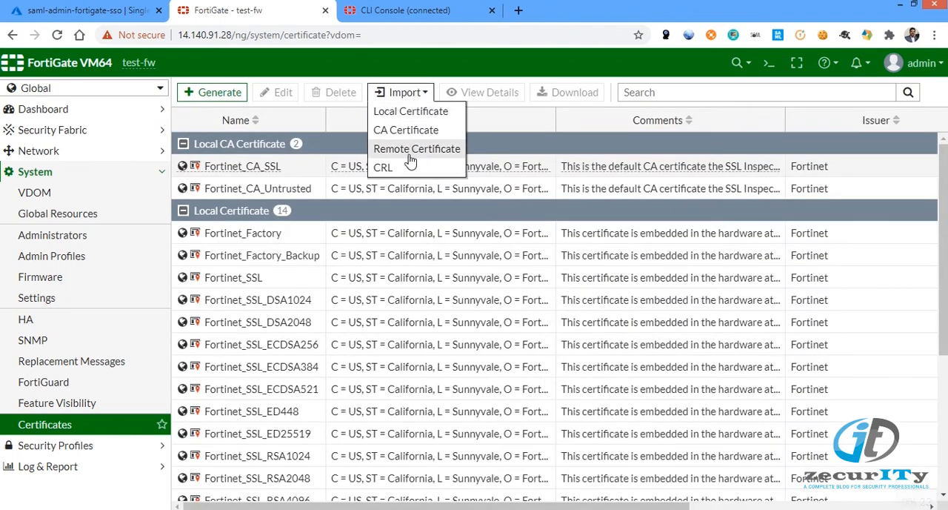
mouse_move(430, 155)
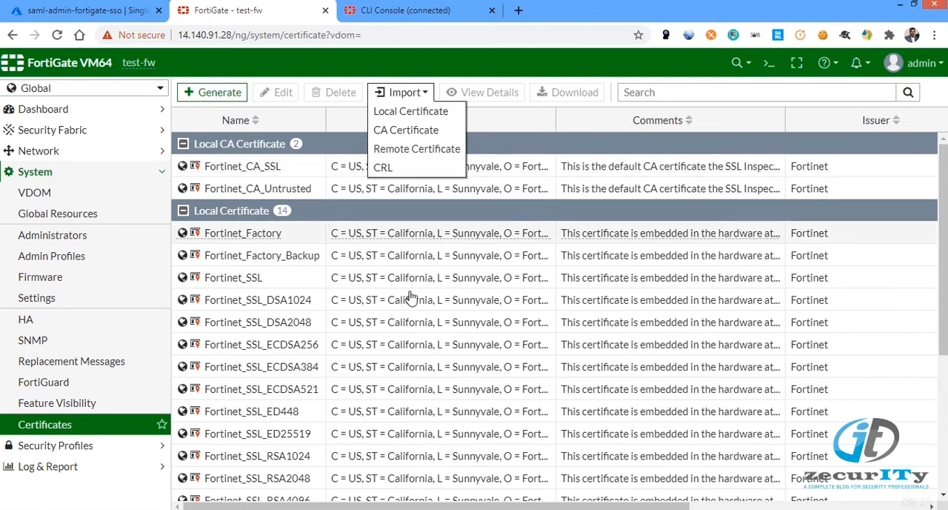
scroll("down", 3)
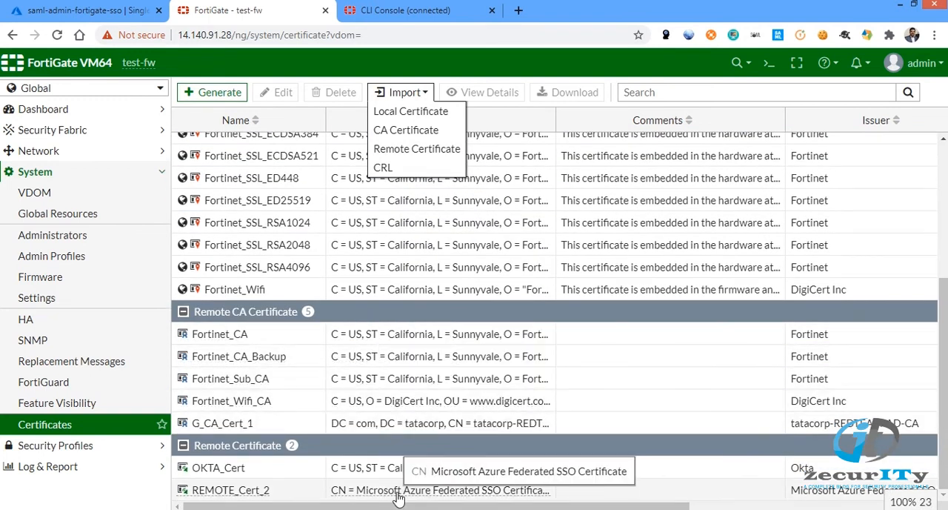
left_click(232, 489)
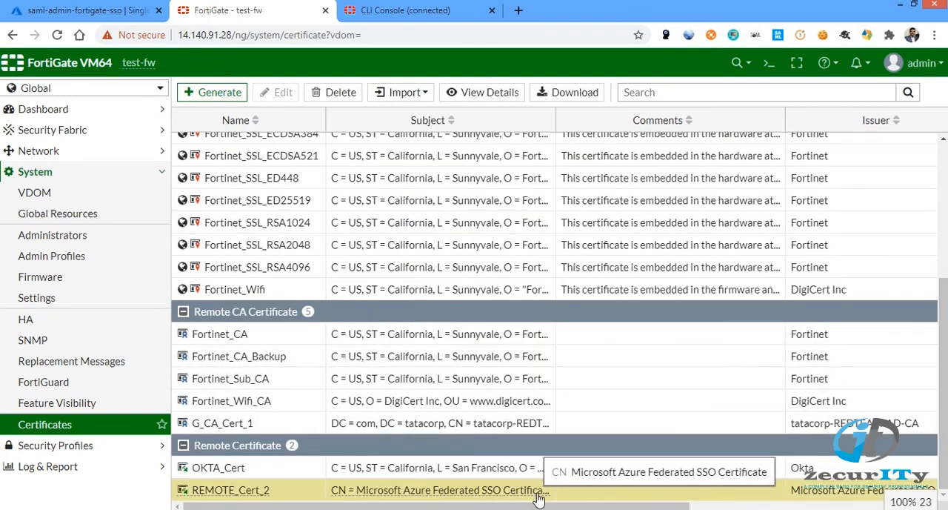
left_click(415, 10)
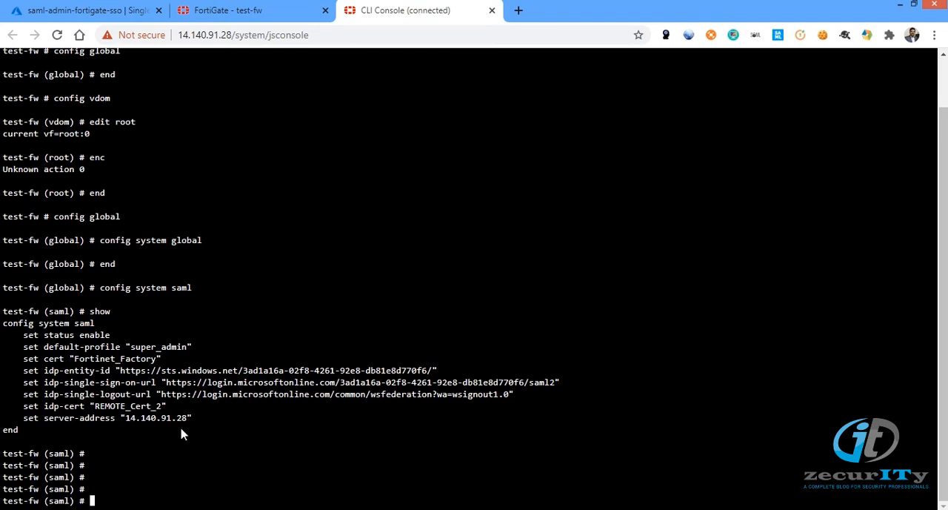
mouse_move(185, 422)
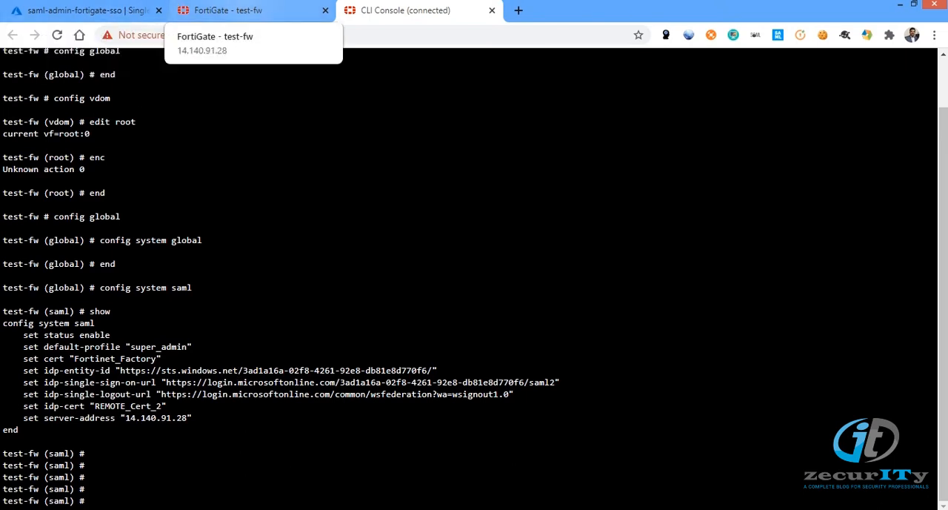
Return to the FortiGate GUI tab to log out to the Single Sign-On login page
left_click(252, 9)
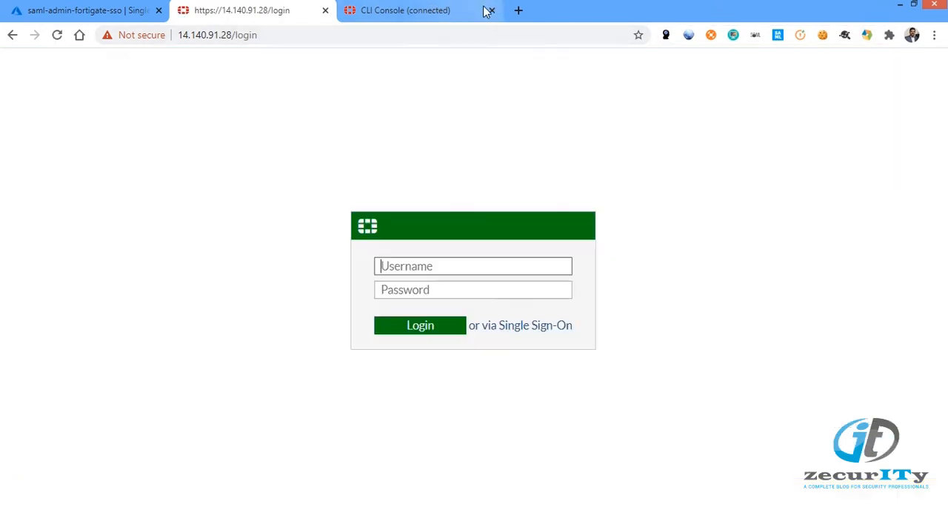
Close the CLI tab, start FortiGate login via Single Sign-On and sign out of the Azure portal
left_click(489, 10)
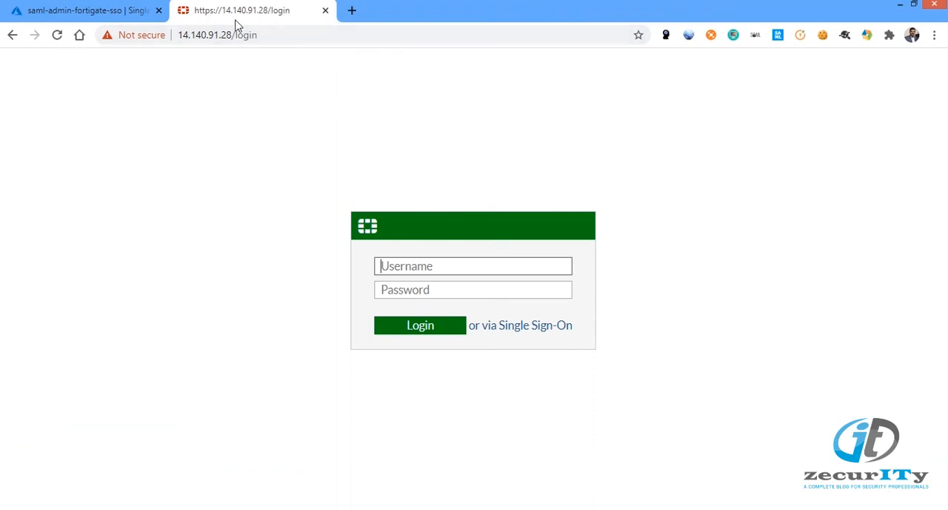
mouse_move(521, 325)
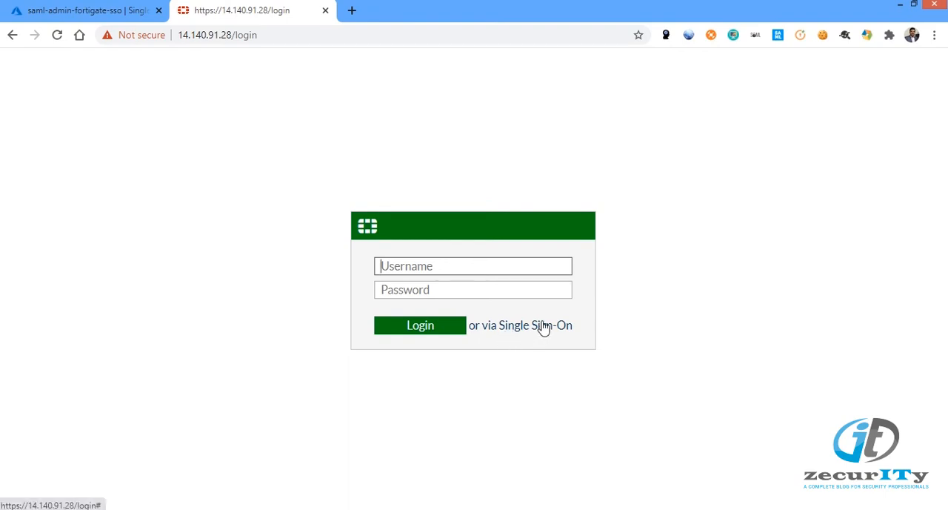
left_click(521, 325)
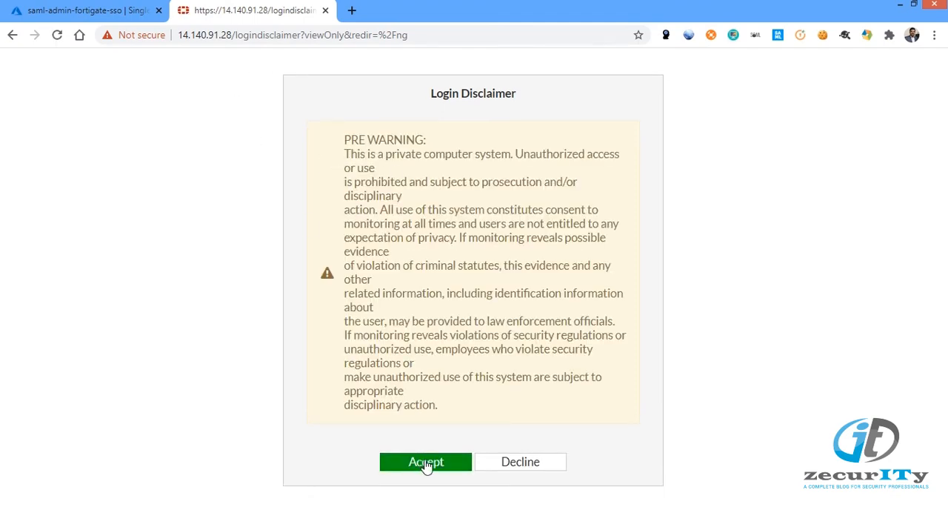
mouse_move(268, 83)
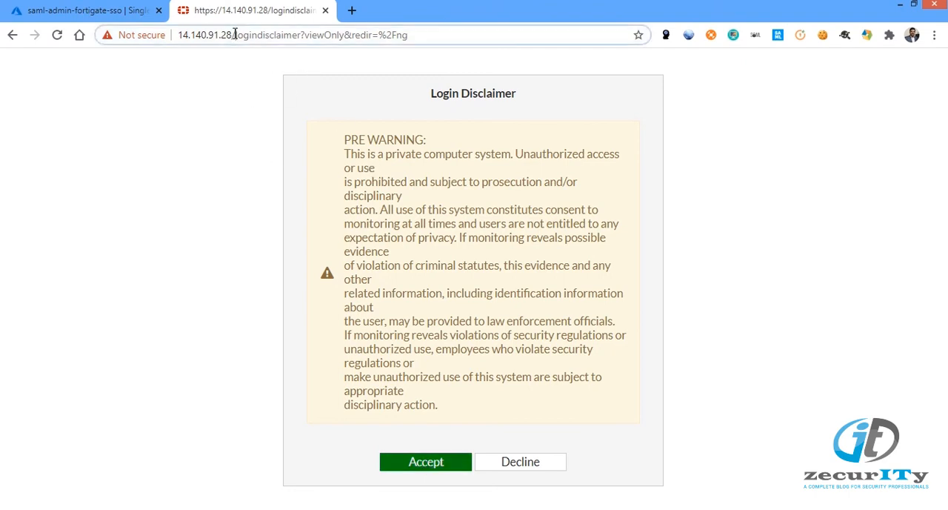
double_click(206, 35)
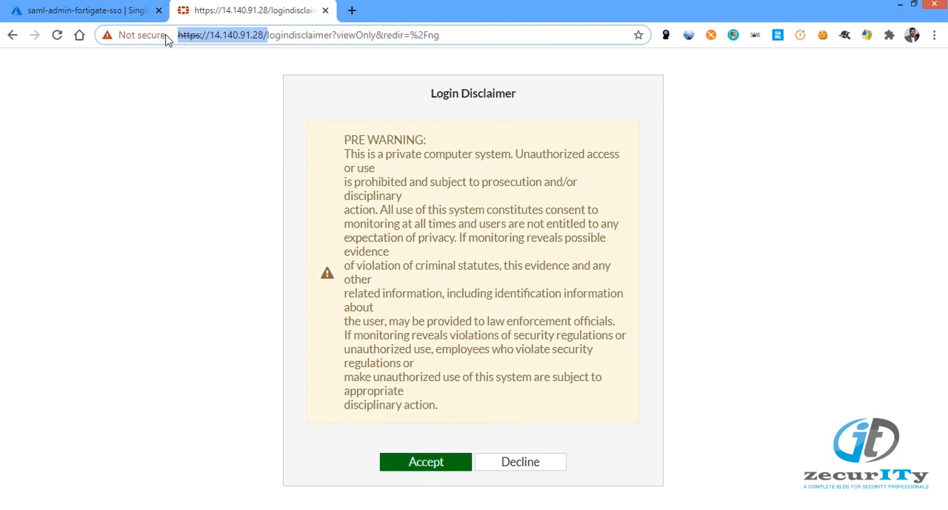
left_click(82, 9)
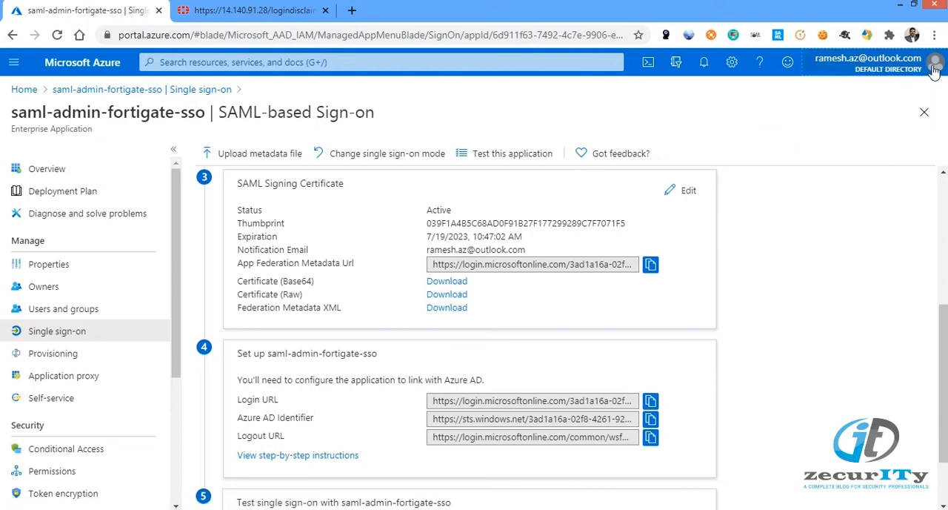
left_click(935, 63)
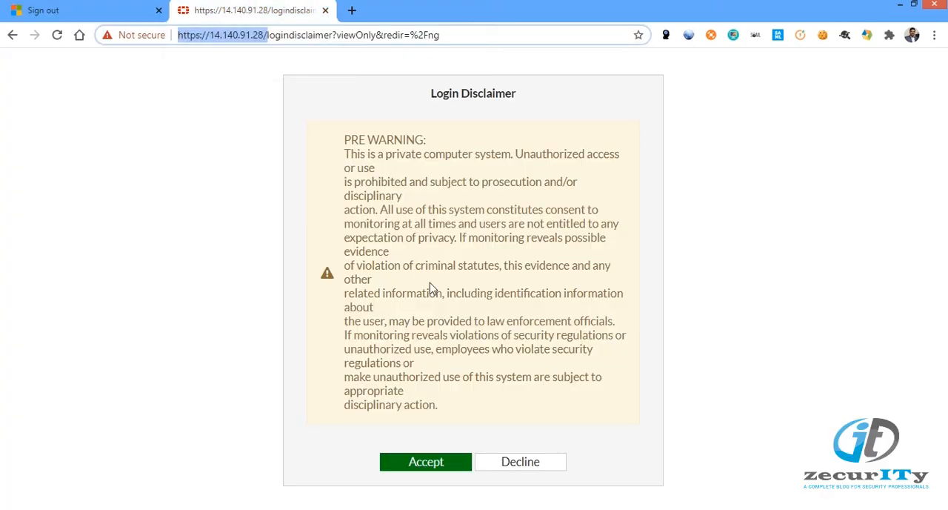
Trim the FortiGate address back to /ng/ and accept the login disclaimer
left_click(268, 35)
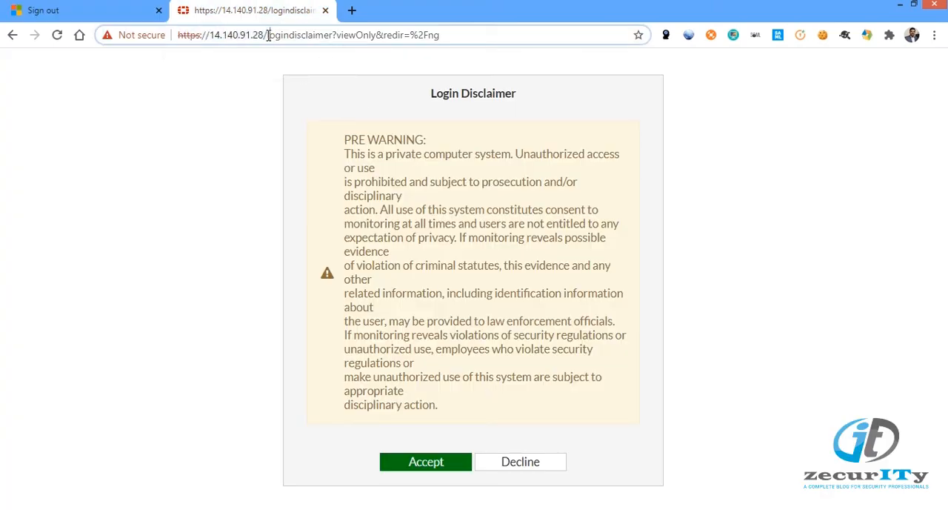
left_click(296, 36)
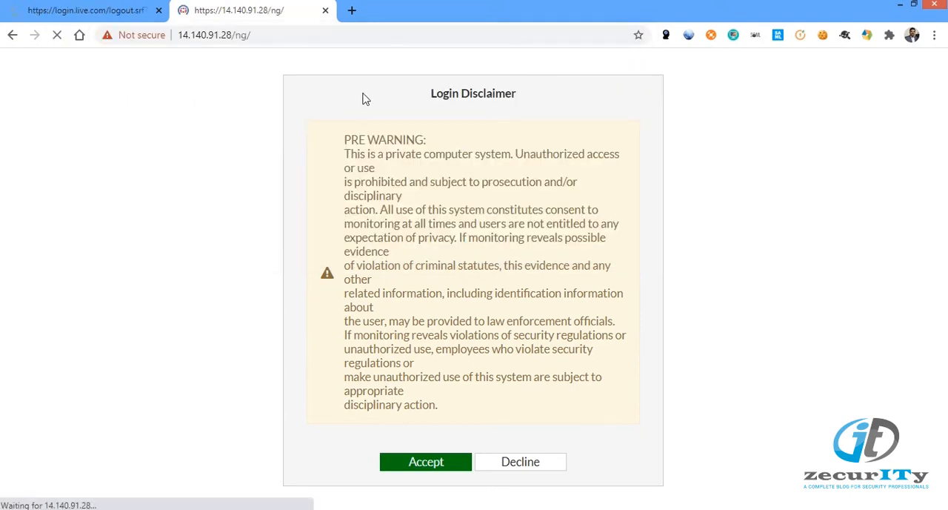
left_click(426, 462)
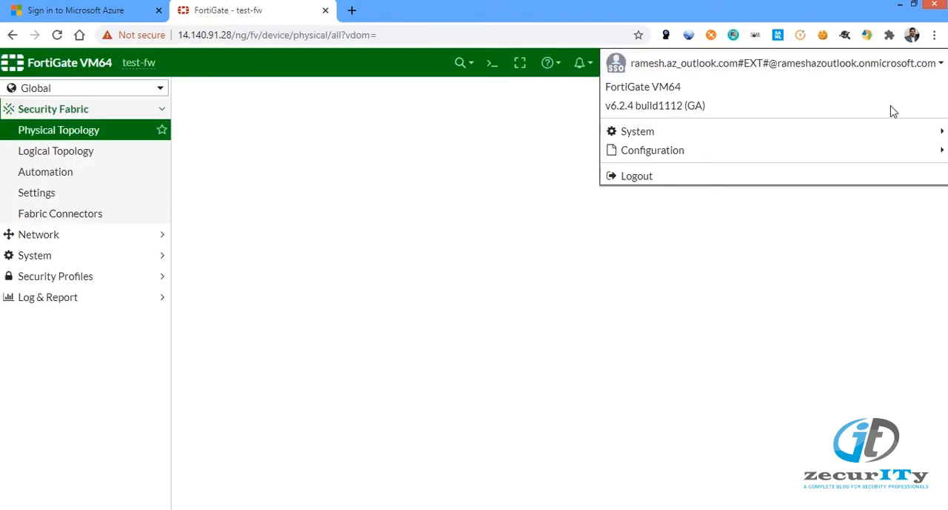
left_click(637, 175)
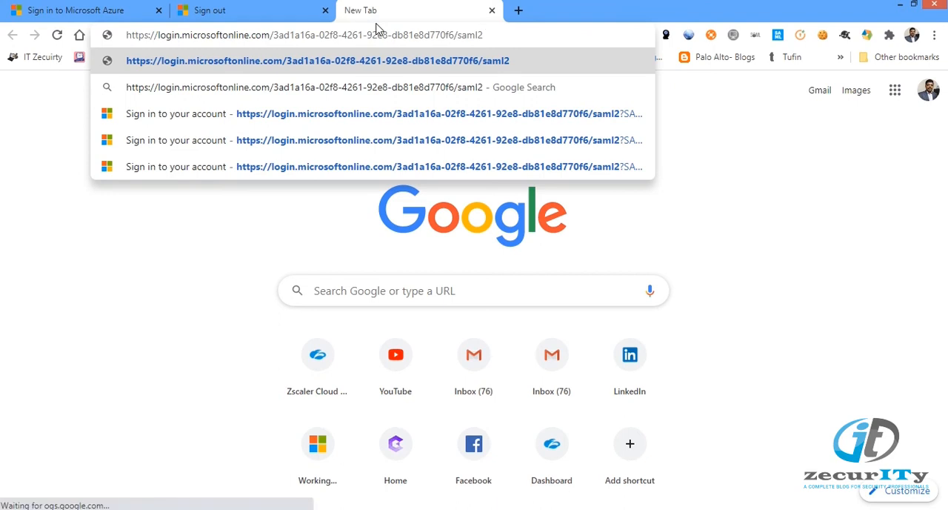
type("https://admin.zscloud.net")
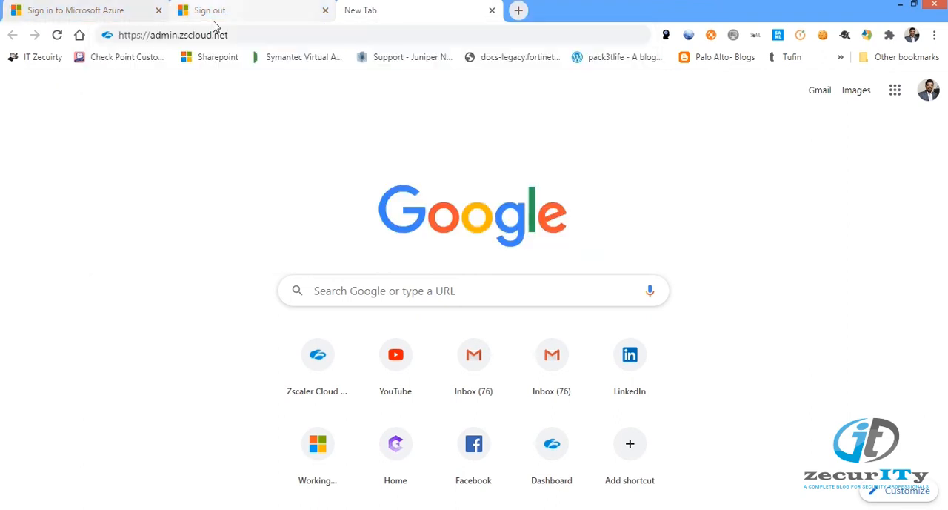
type("https://14.140.91.28/")
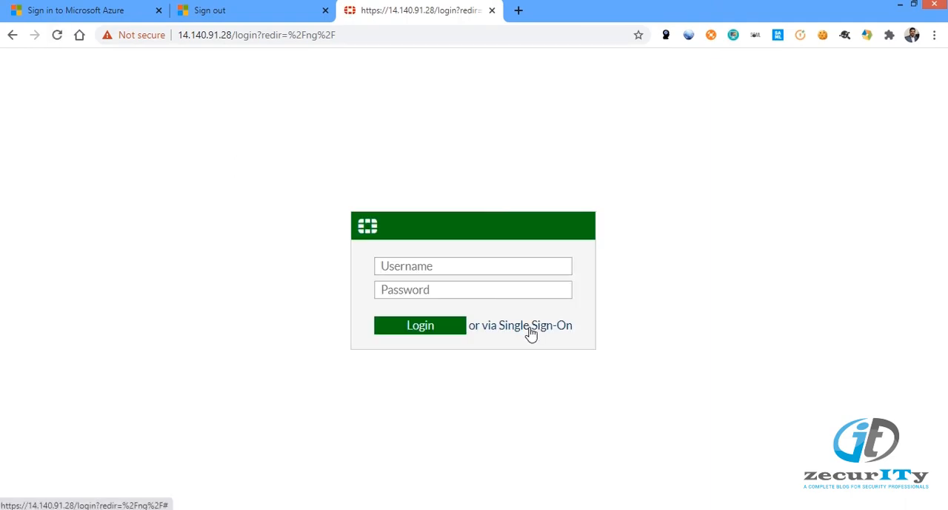
Sign in via Single Sign-On with the Microsoft account and its password
left_click(521, 325)
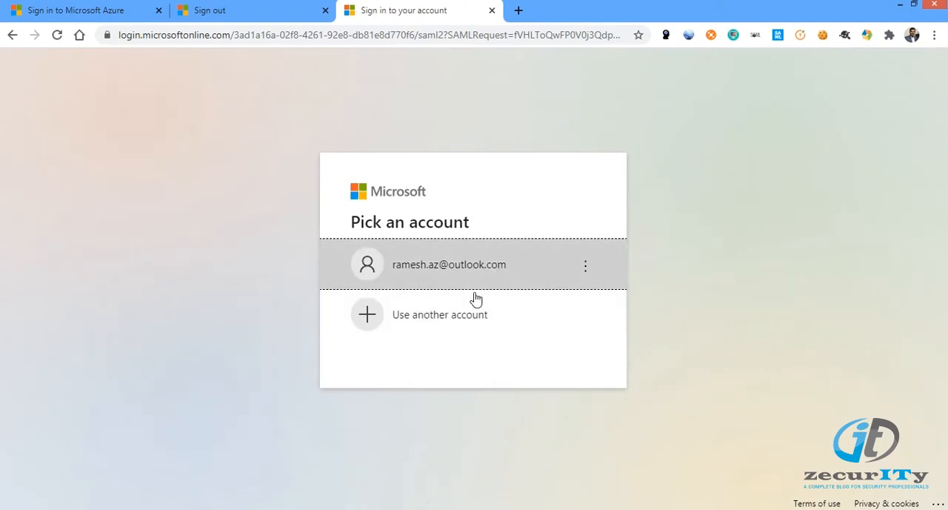
mouse_move(421, 279)
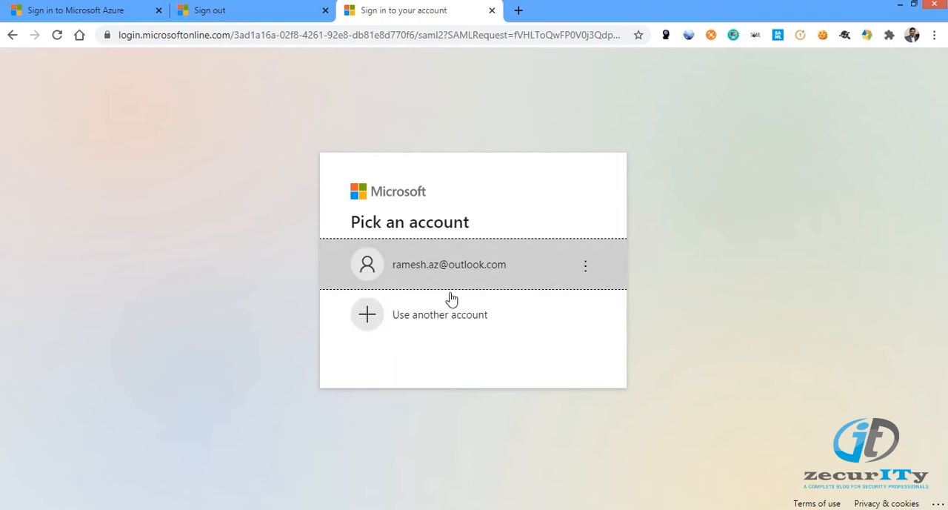
left_click(449, 264)
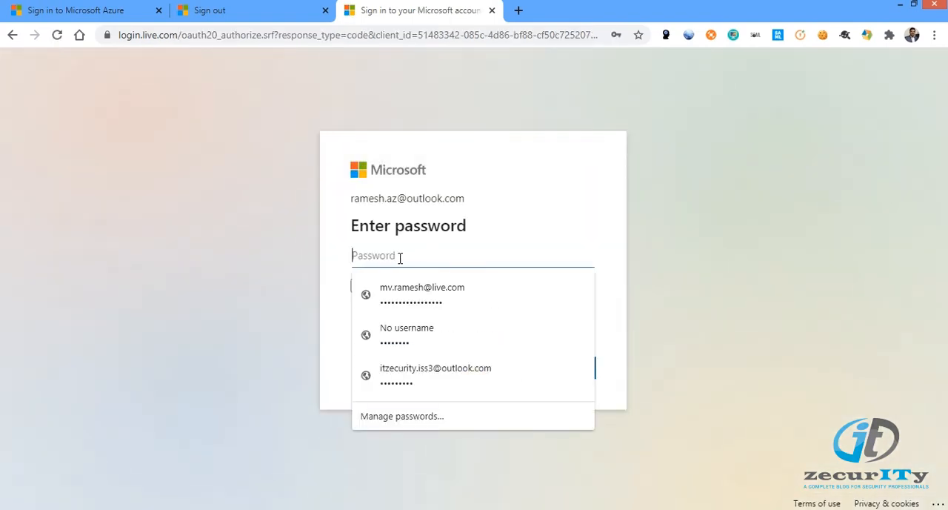
type("•••••")
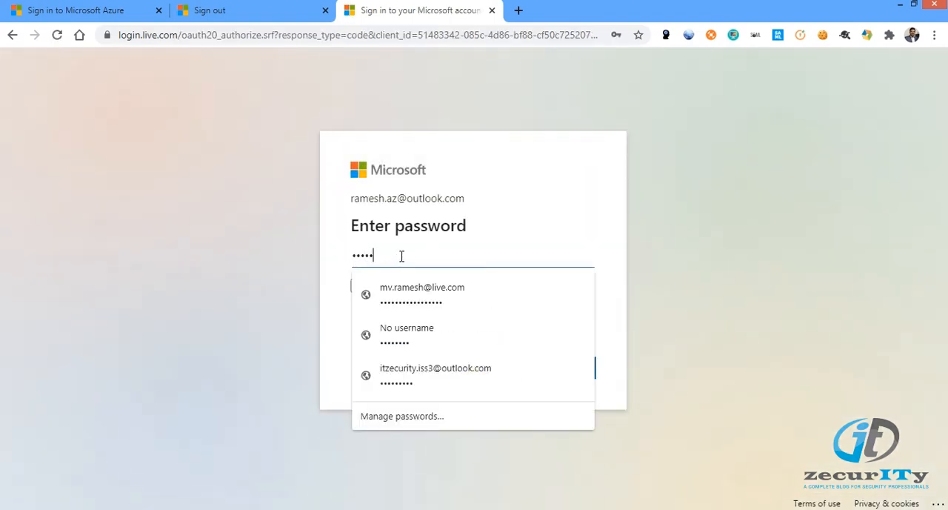
type("password")
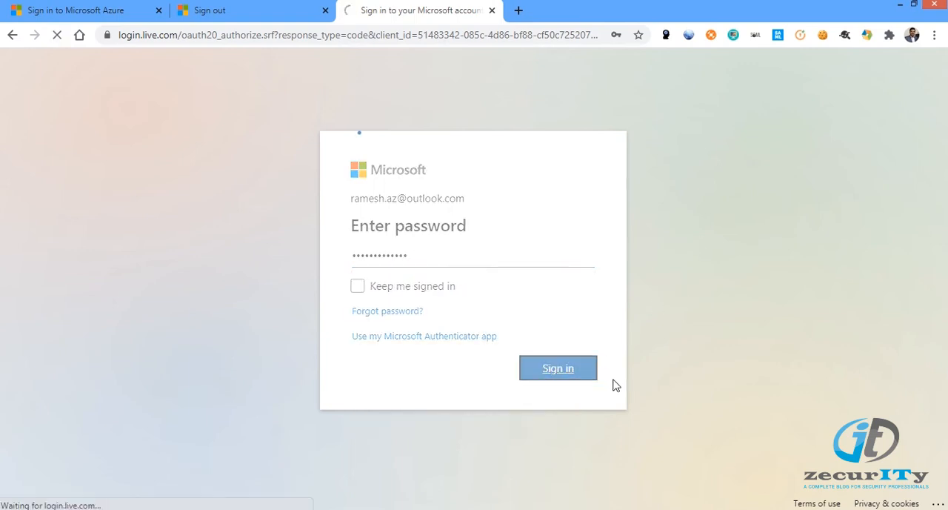
left_click(557, 367)
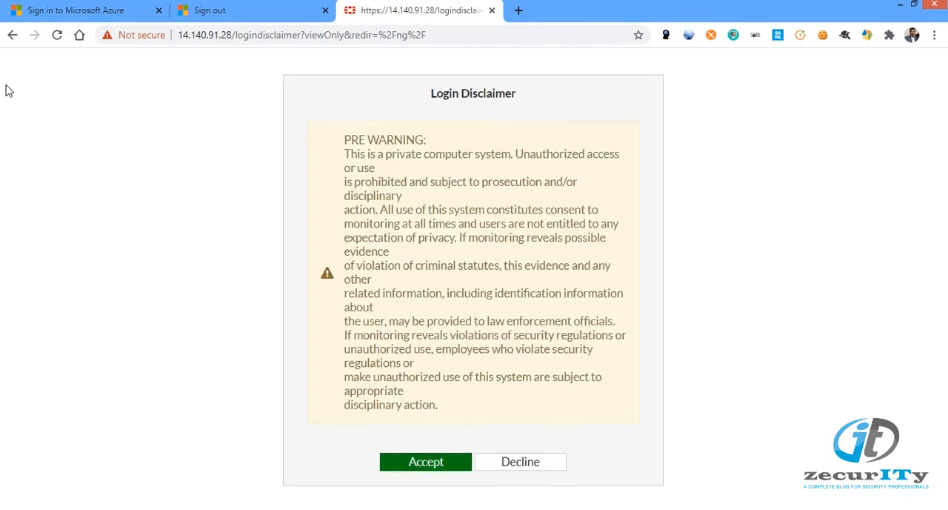
mouse_move(216, 56)
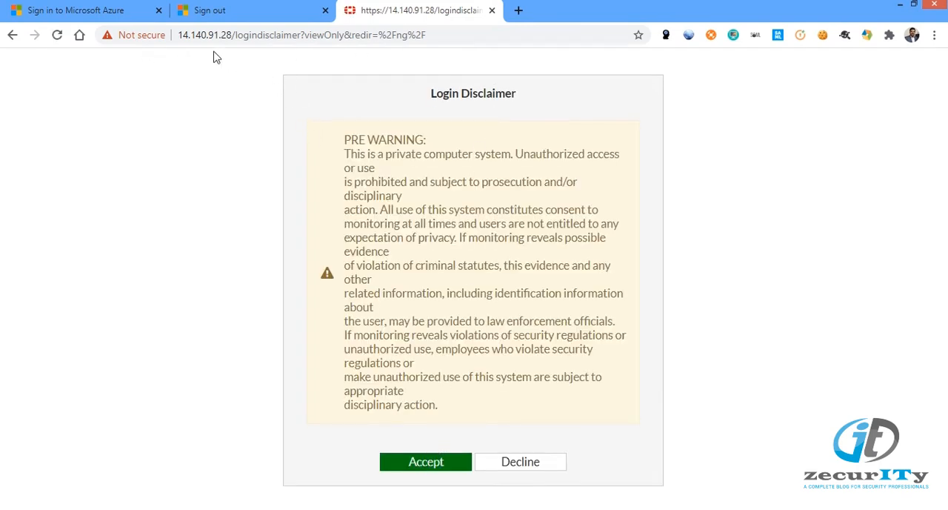
Accept the login disclaimer, then log out from the administrator menu
left_click(425, 462)
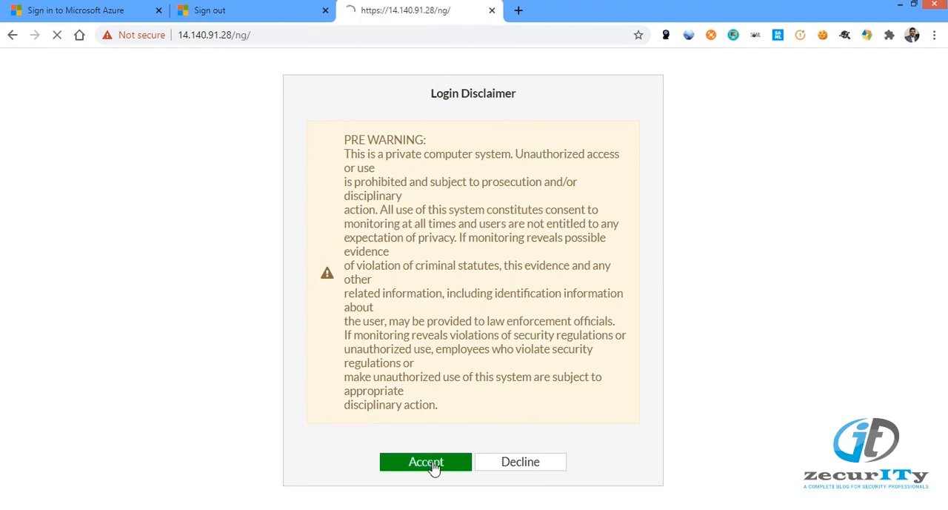
left_click(427, 462)
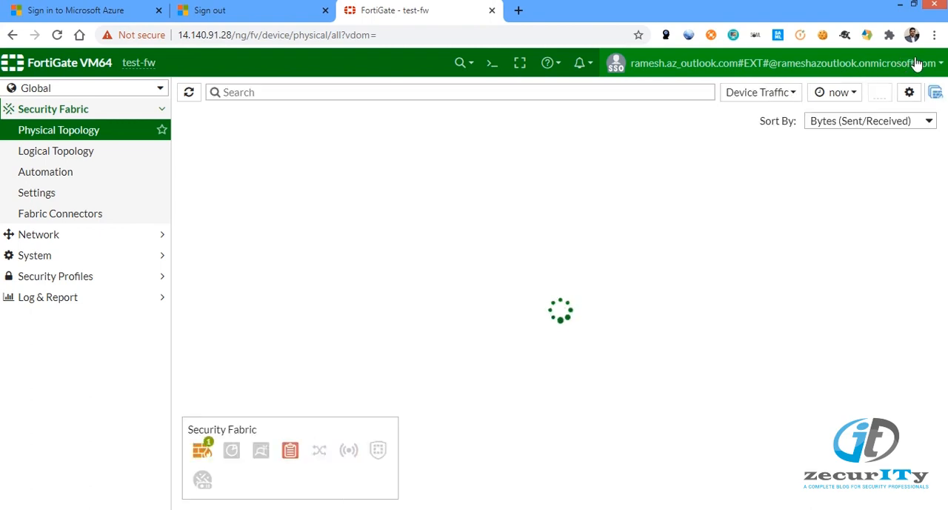
left_click(773, 63)
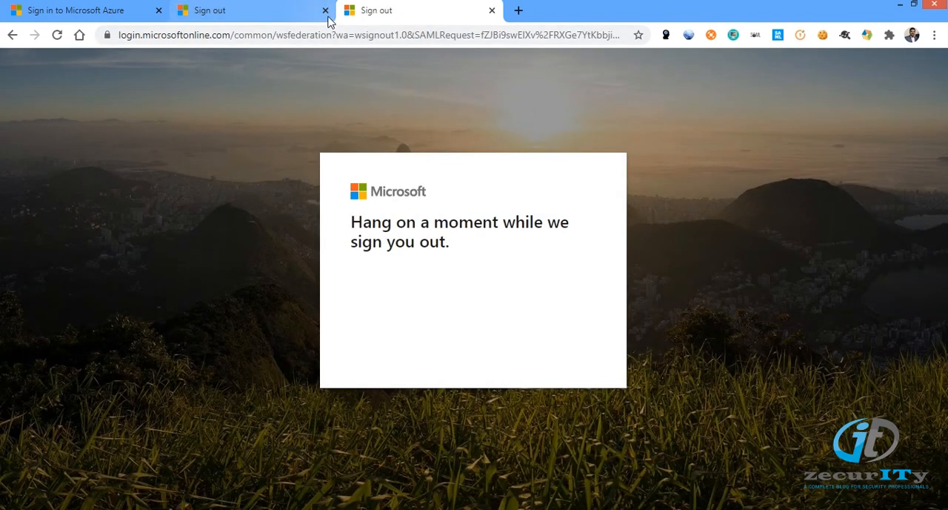
Sign back in to Azure and list all enterprise applications
left_click(324, 10)
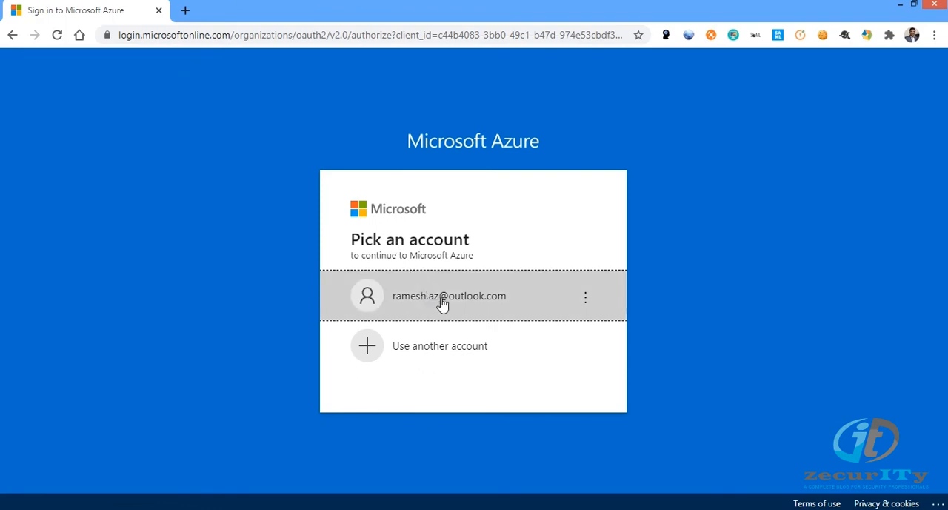
left_click(448, 296)
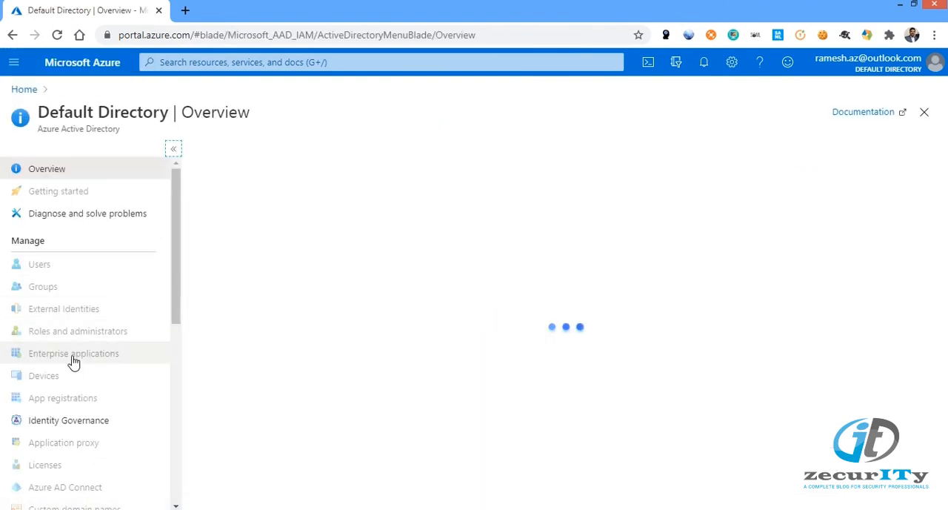
left_click(74, 353)
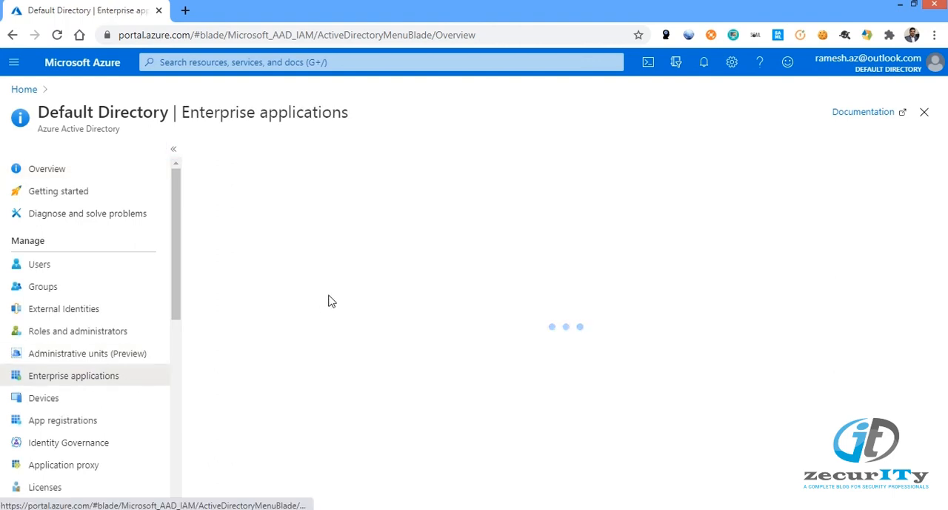
left_click(73, 376)
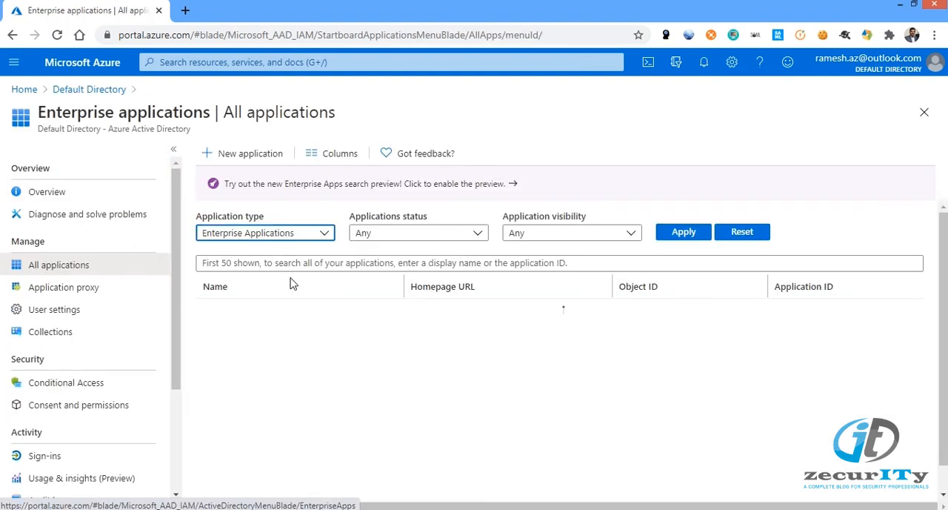
left_click(681, 231)
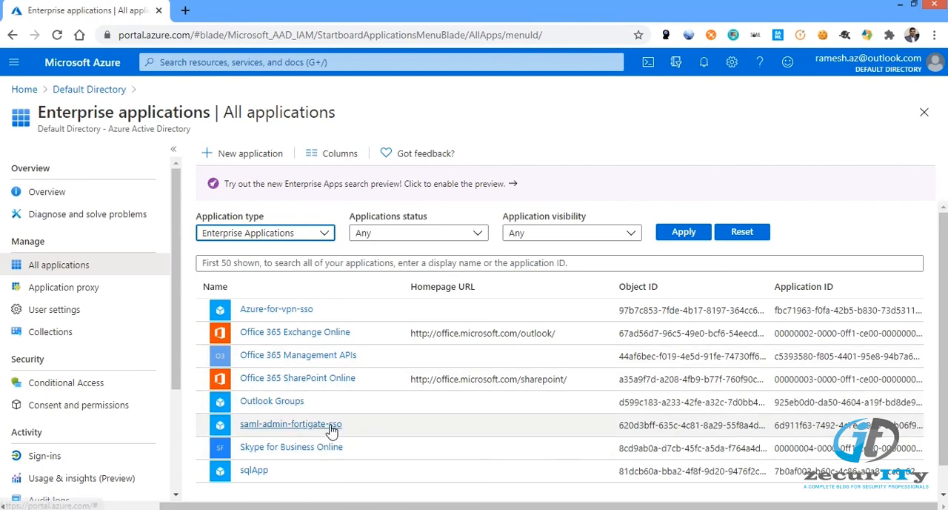
Open saml-admin-fortigate-sso Properties and copy its User access URL
left_click(291, 424)
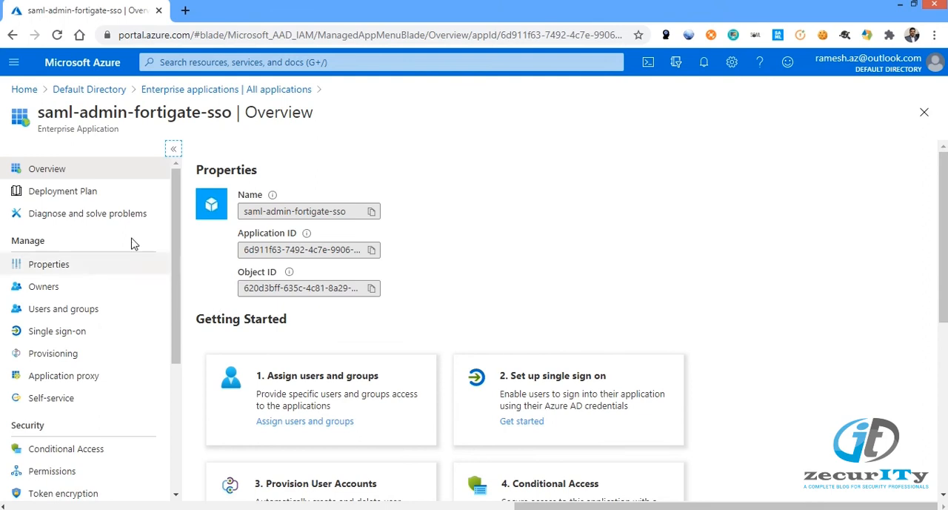
left_click(49, 263)
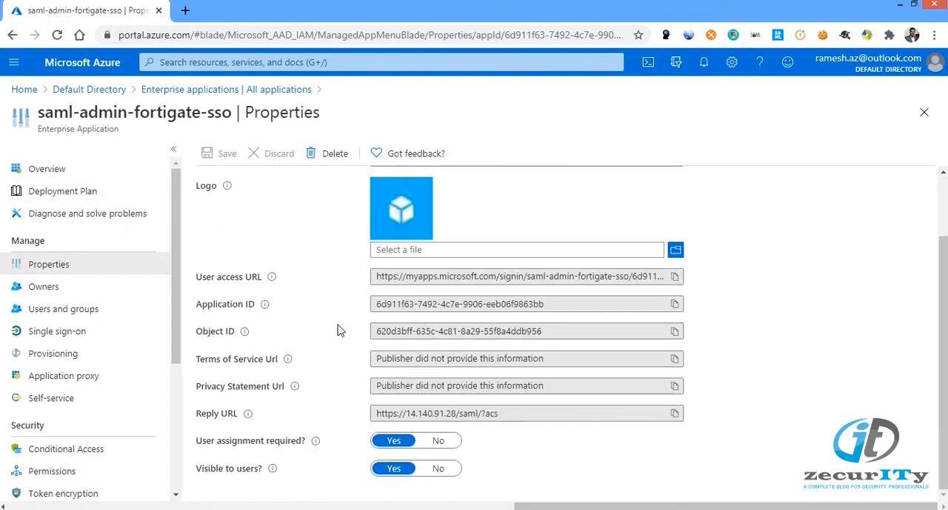
mouse_move(329, 289)
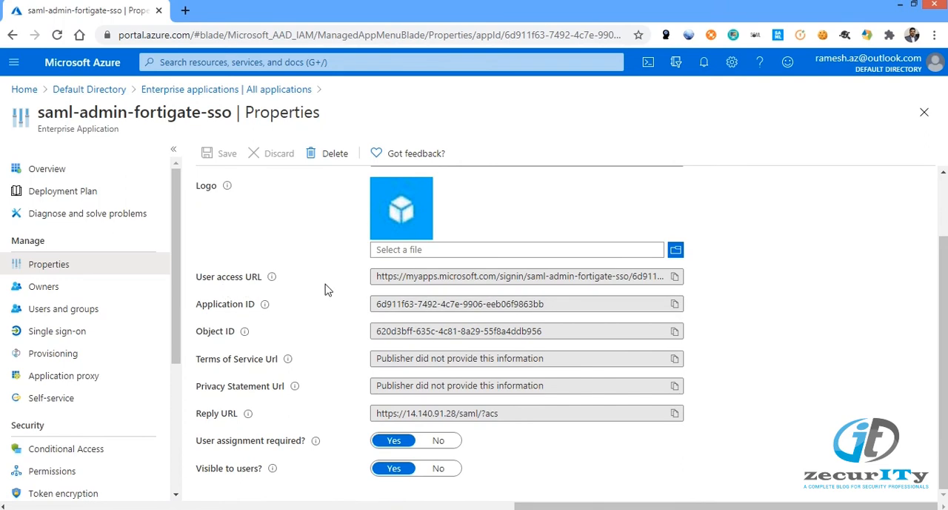
left_click(676, 276)
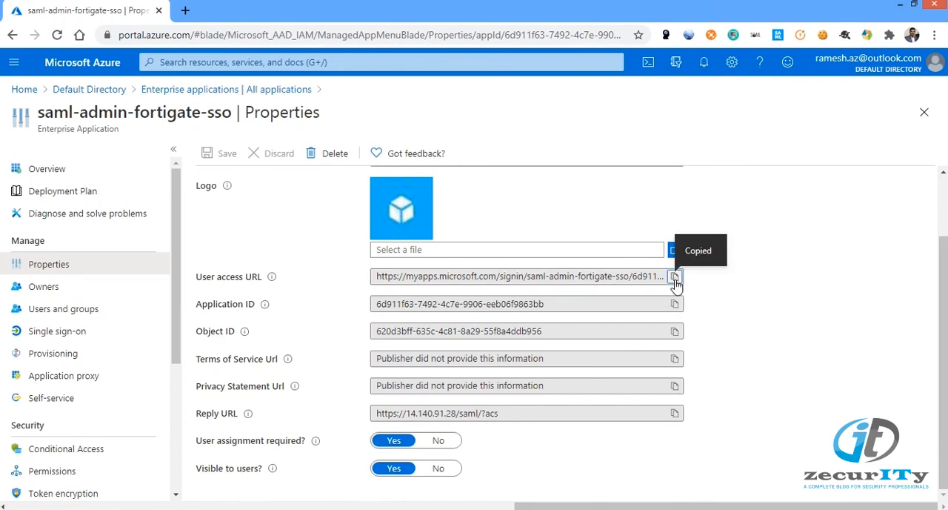
left_click(935, 62)
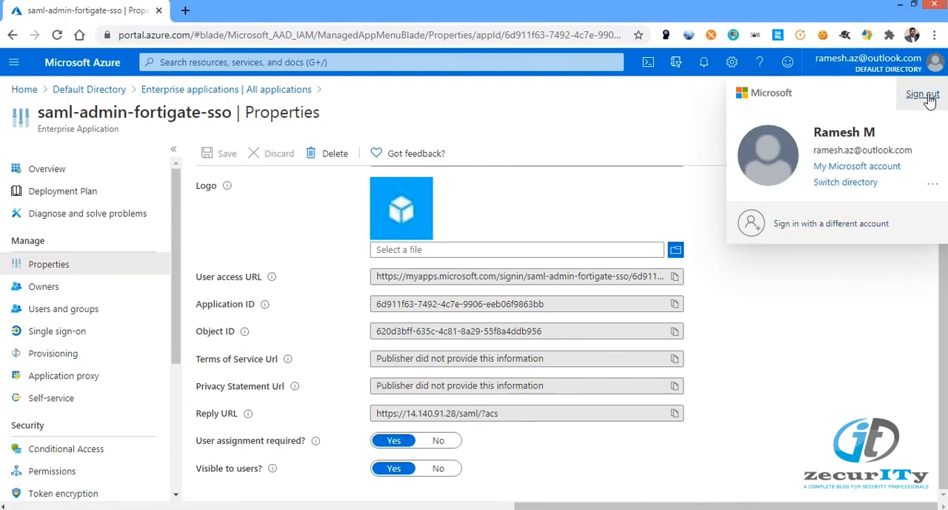
Sign out of the Azure account and open a new browser tab
left_click(922, 95)
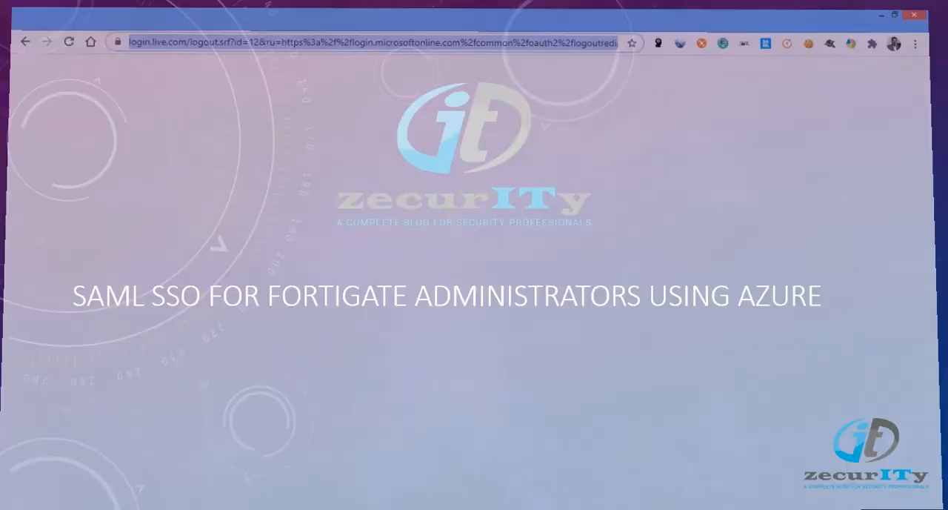
left_click(185, 9)
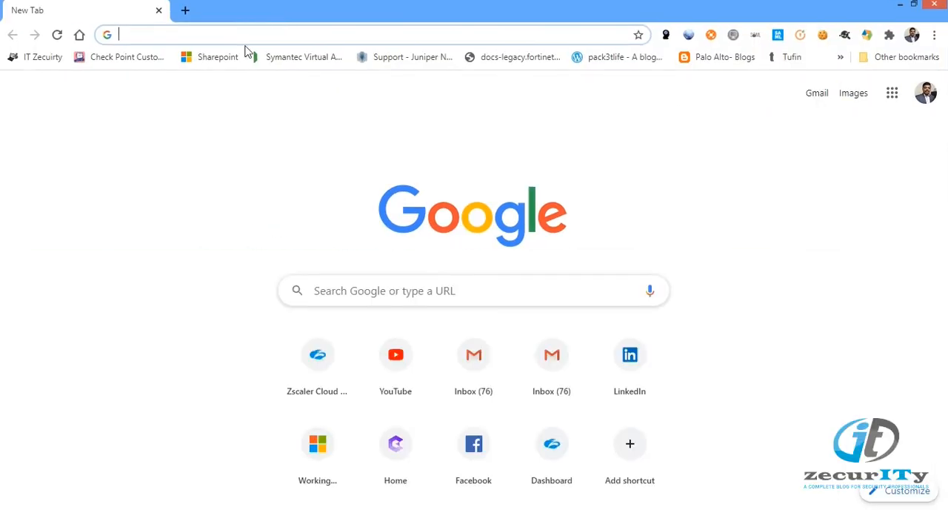
Open the copied user access URL, sign in with the Microsoft account password and accept the disclaimer
left_click(218, 56)
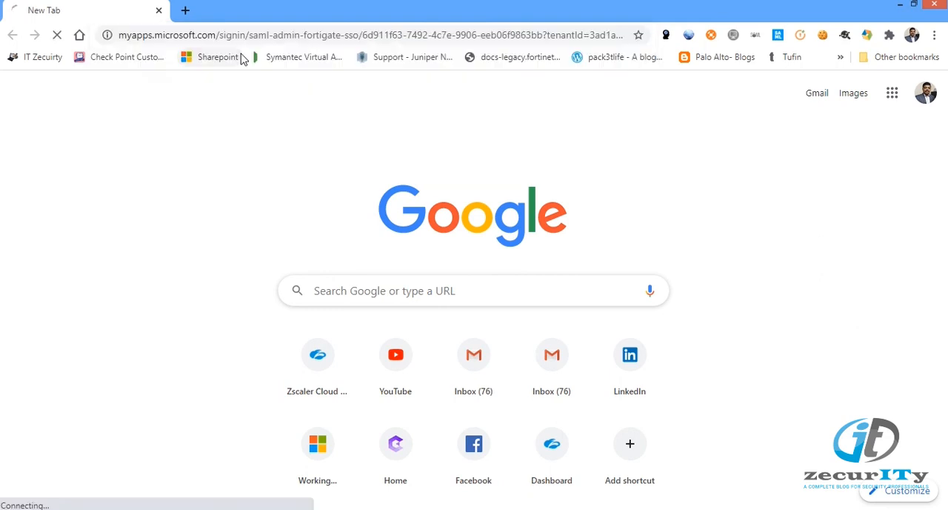
left_click(218, 57)
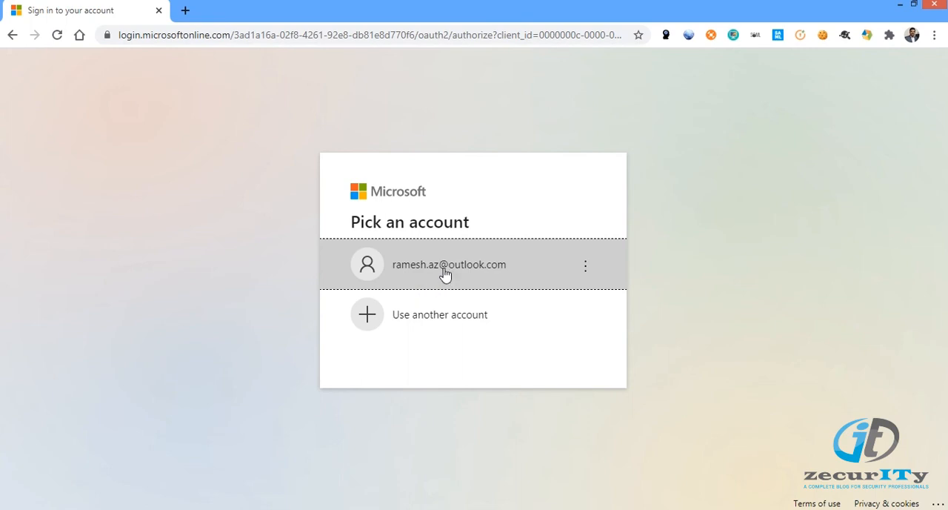
left_click(449, 263)
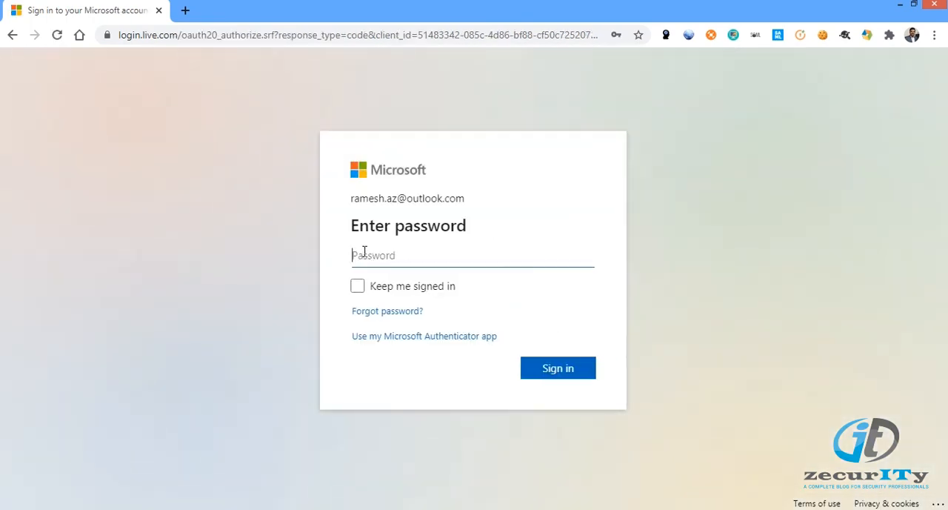
type("password")
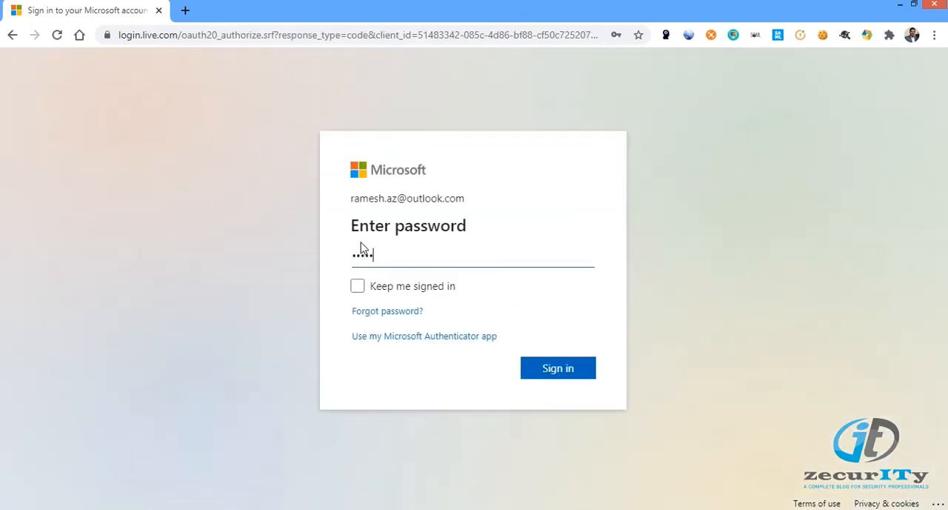
type("password")
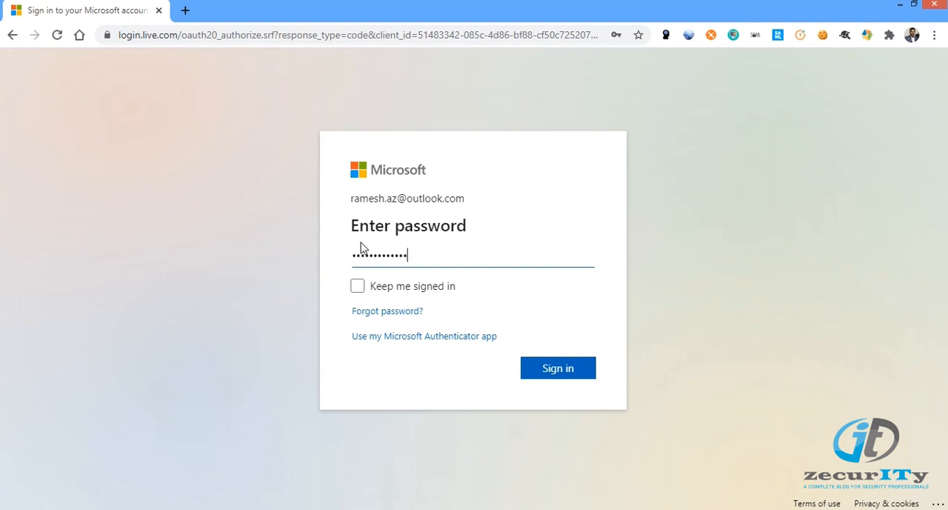
left_click(557, 367)
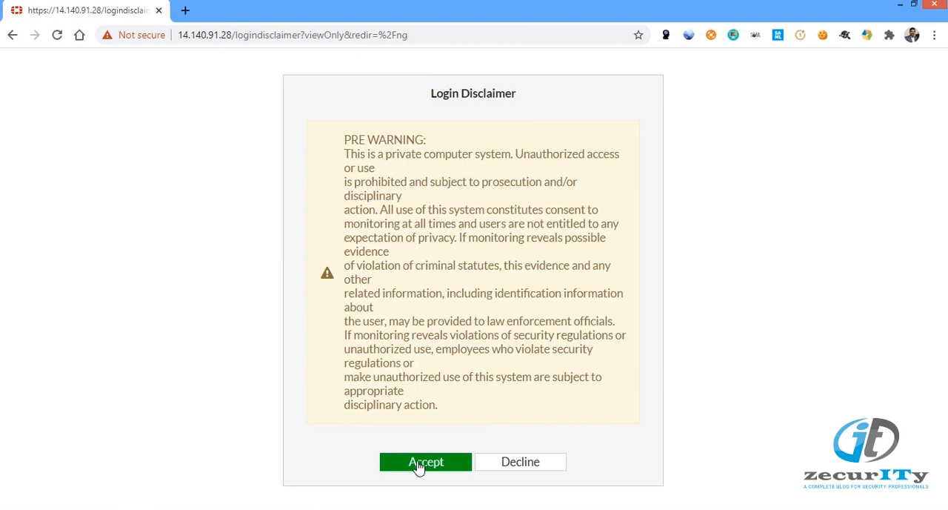
left_click(426, 462)
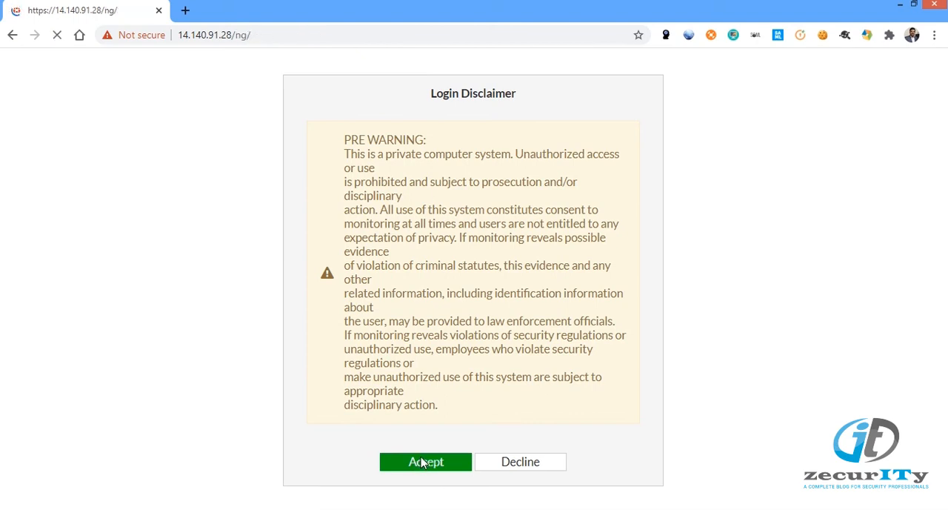
Finish accepting the disclaimer so test-fw's Physical Topology loads as the Azure AD user
left_click(425, 461)
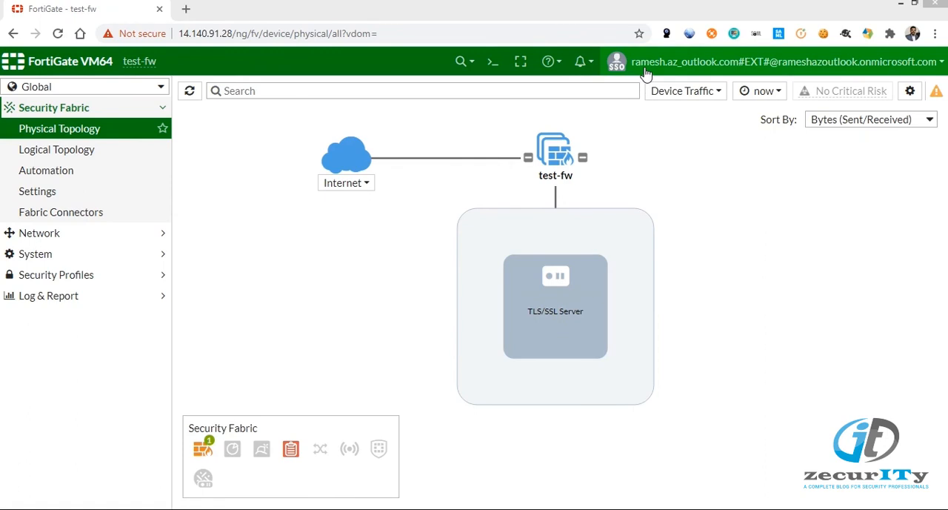
mouse_move(638, 74)
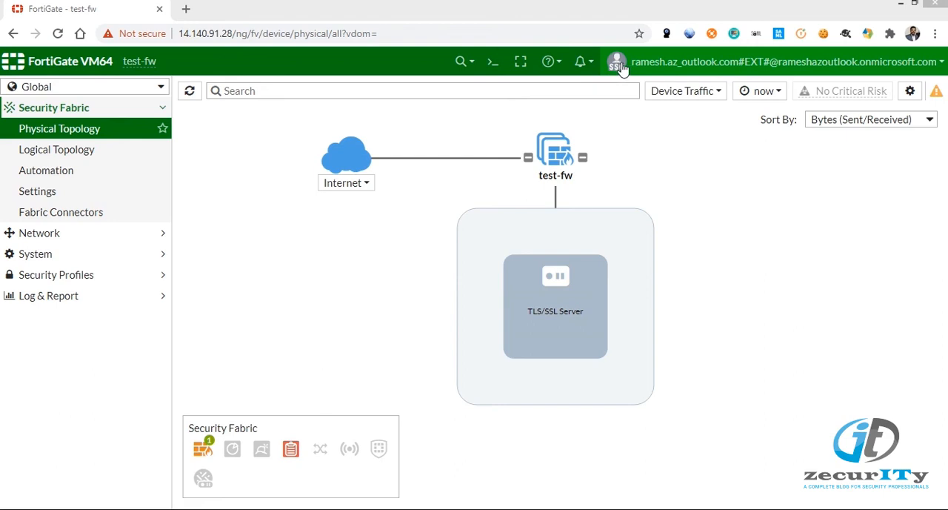
mouse_move(630, 72)
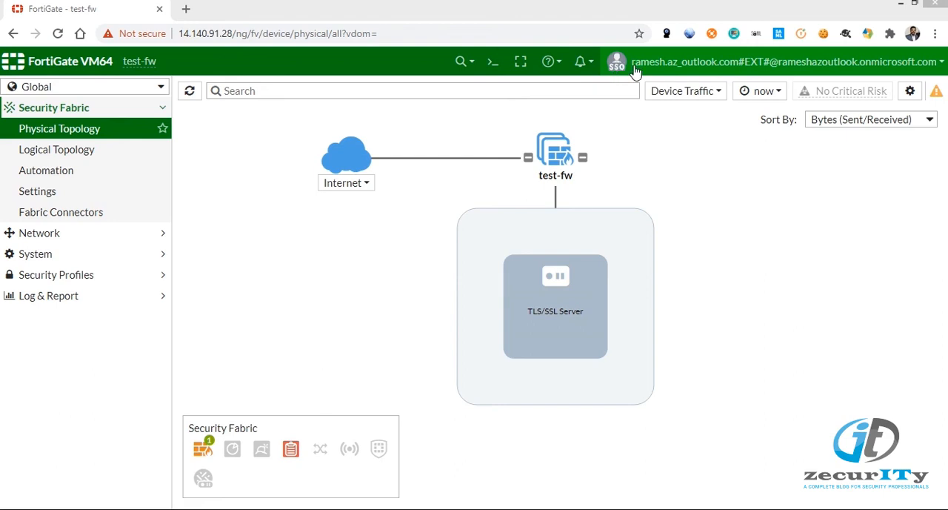
mouse_move(885, 68)
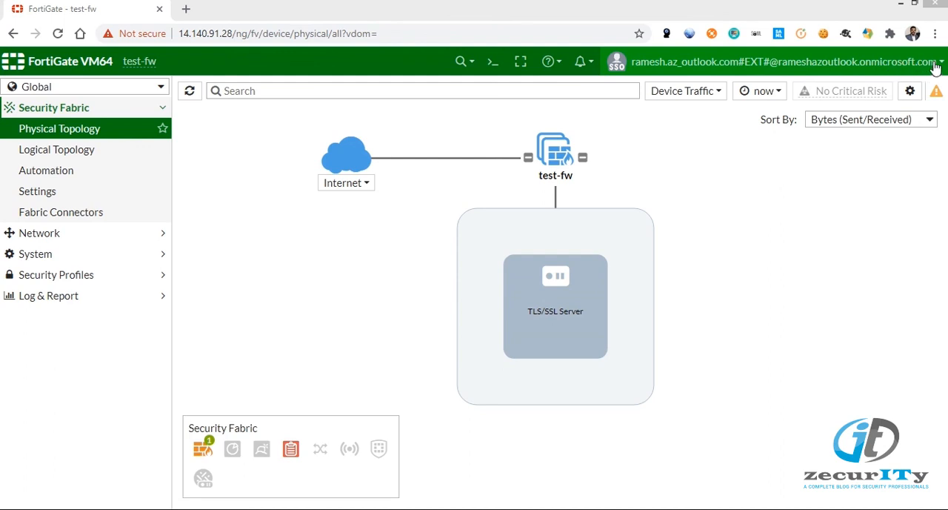
mouse_move(492, 62)
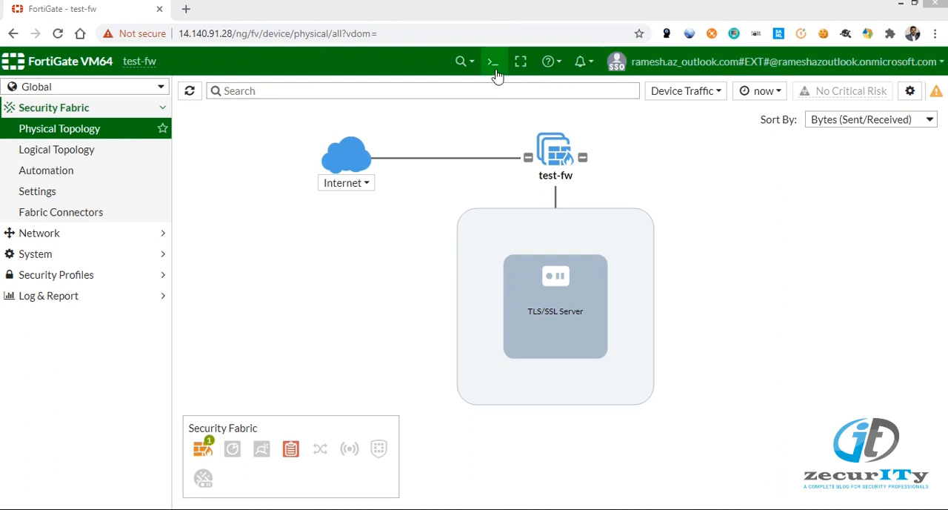
In the CLI console run config global, config system saml, show to display the SAML settings
left_click(491, 61)
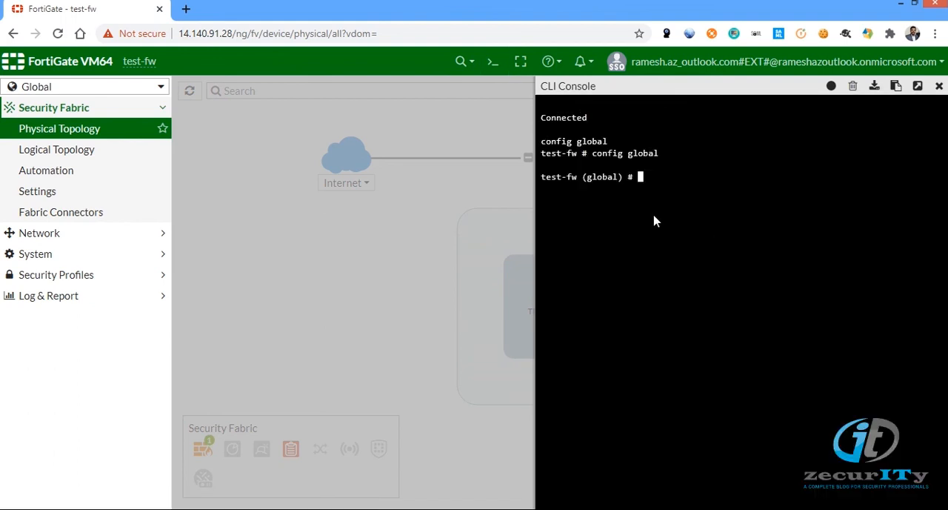
type("config")
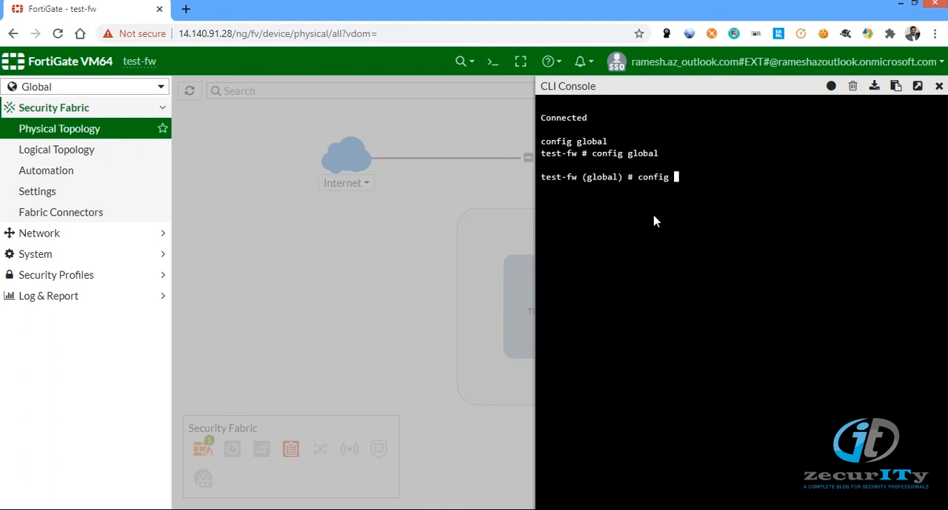
type("system sa")
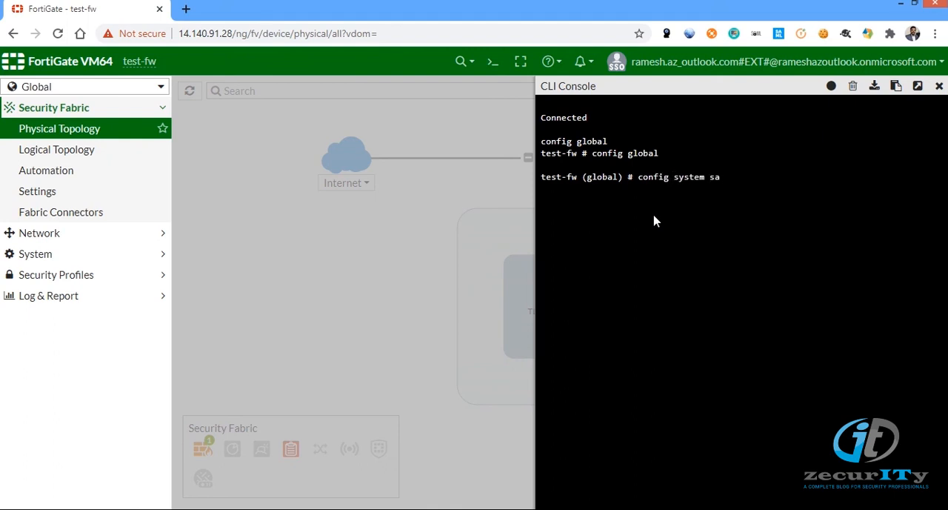
type("saml")
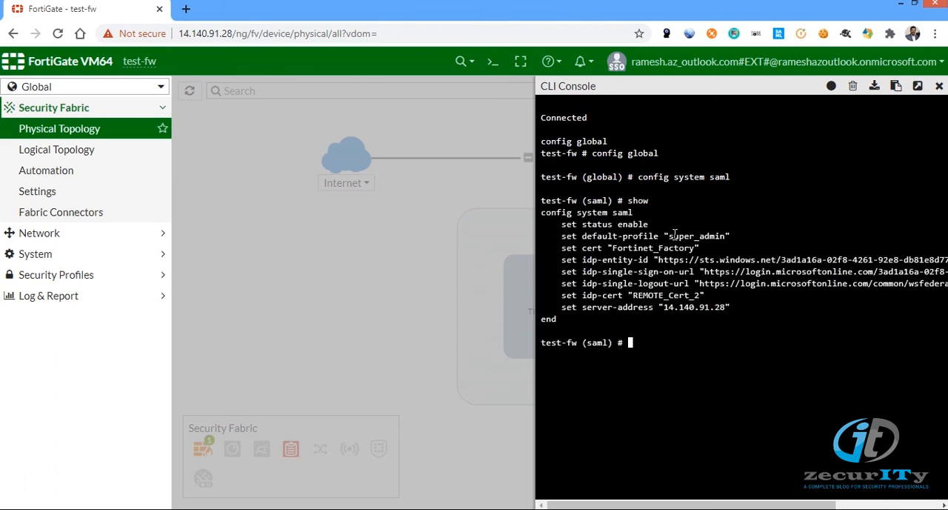
double_click(695, 236)
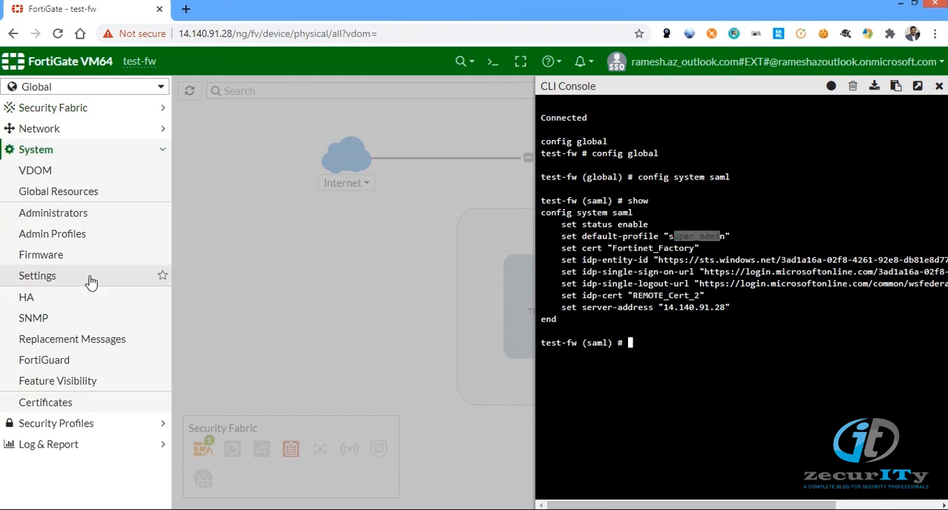
mouse_move(54, 213)
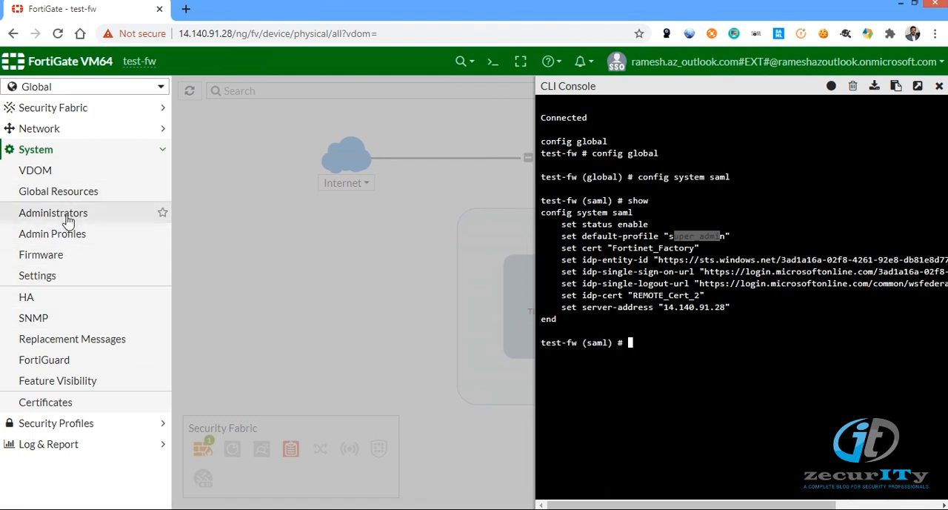
Open System > Administrators and select the auto-created Single-Sign-On administrator entry
left_click(53, 214)
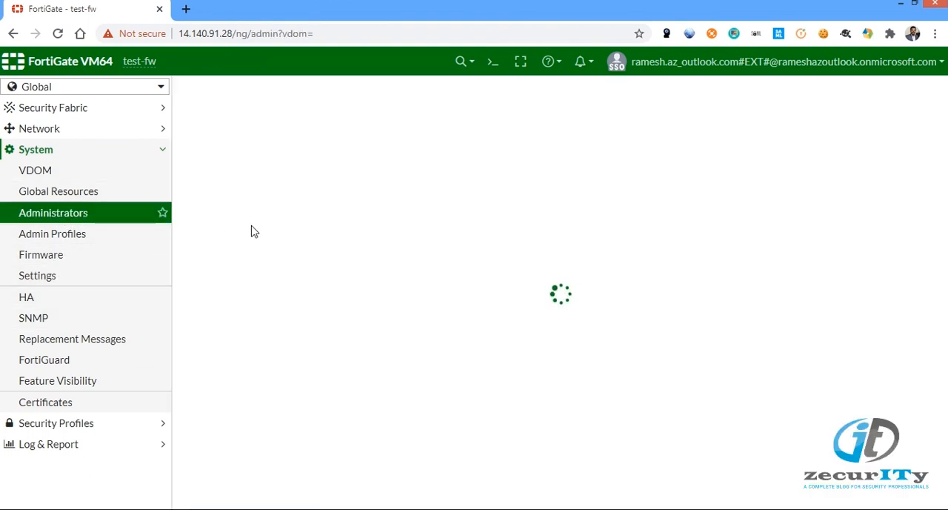
left_click(53, 213)
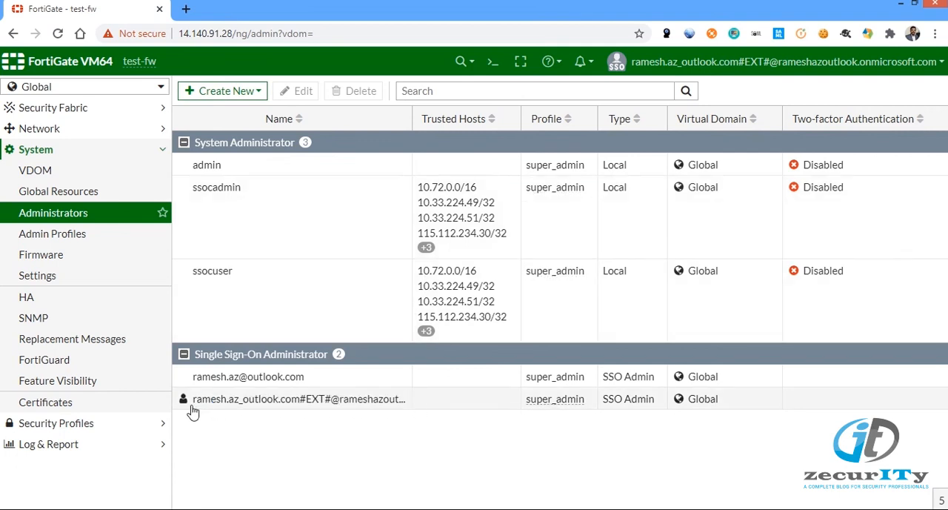
left_click(297, 399)
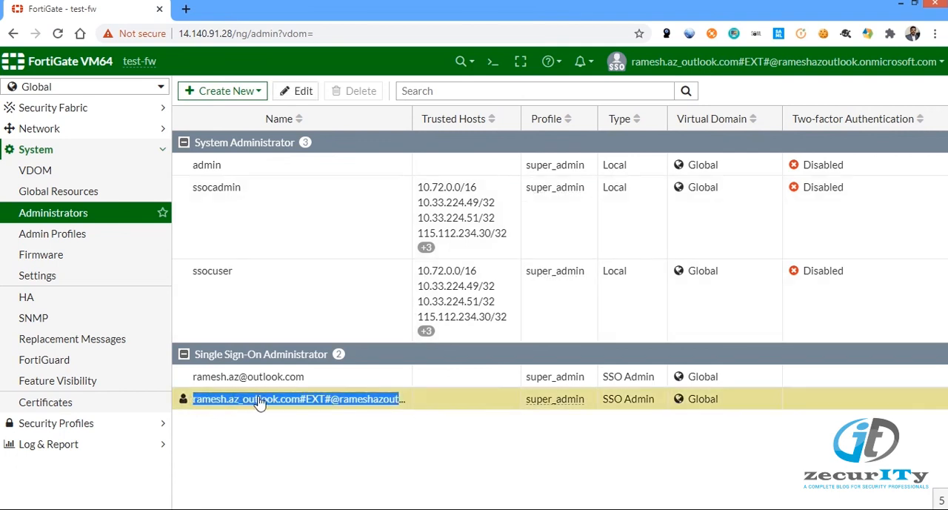